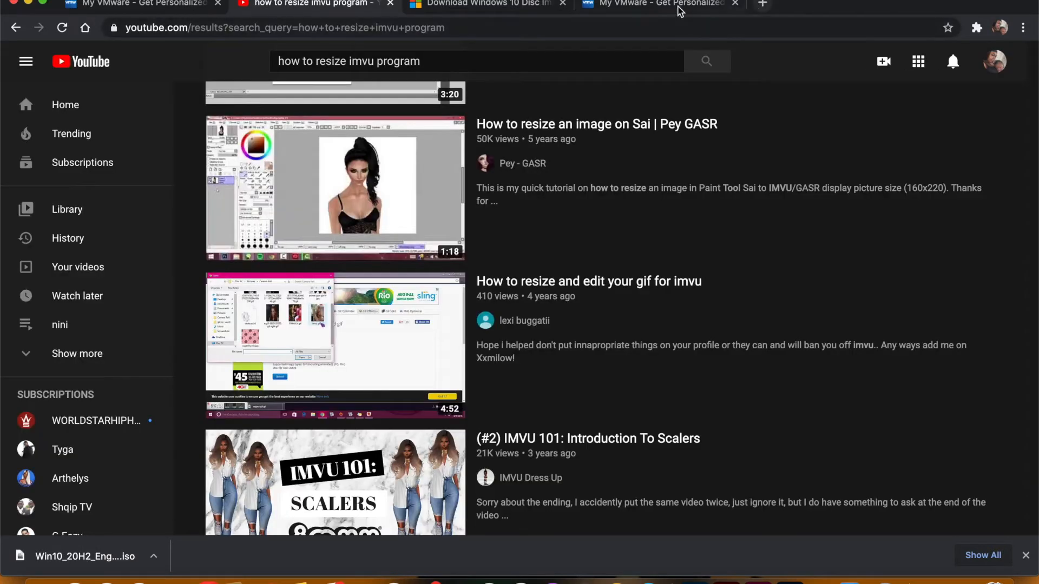
# Open the My VMware Register page and scroll through the empty sign-up form.
pyautogui.click(667, 4)
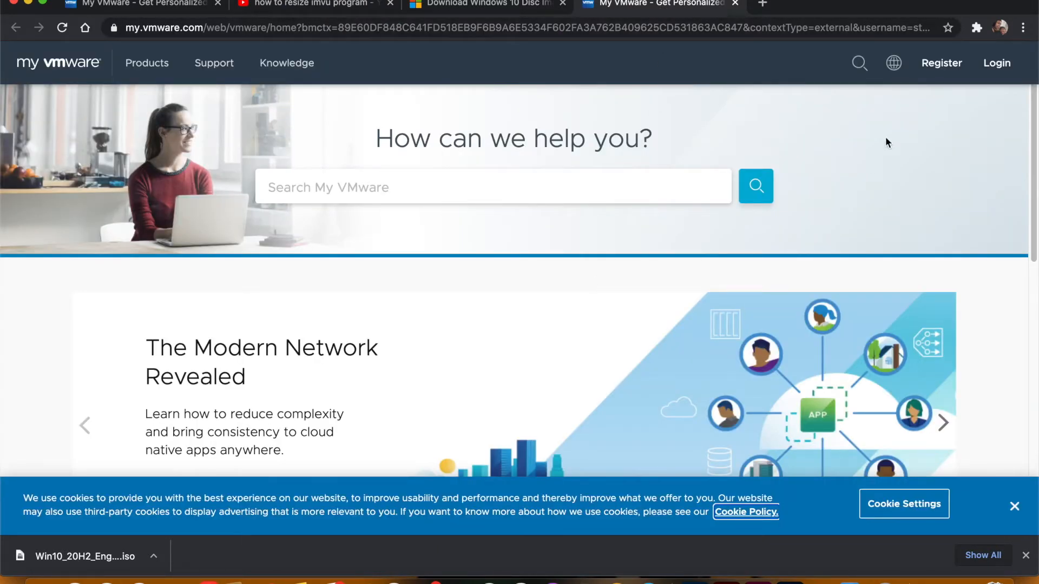
pyautogui.moveTo(947, 65)
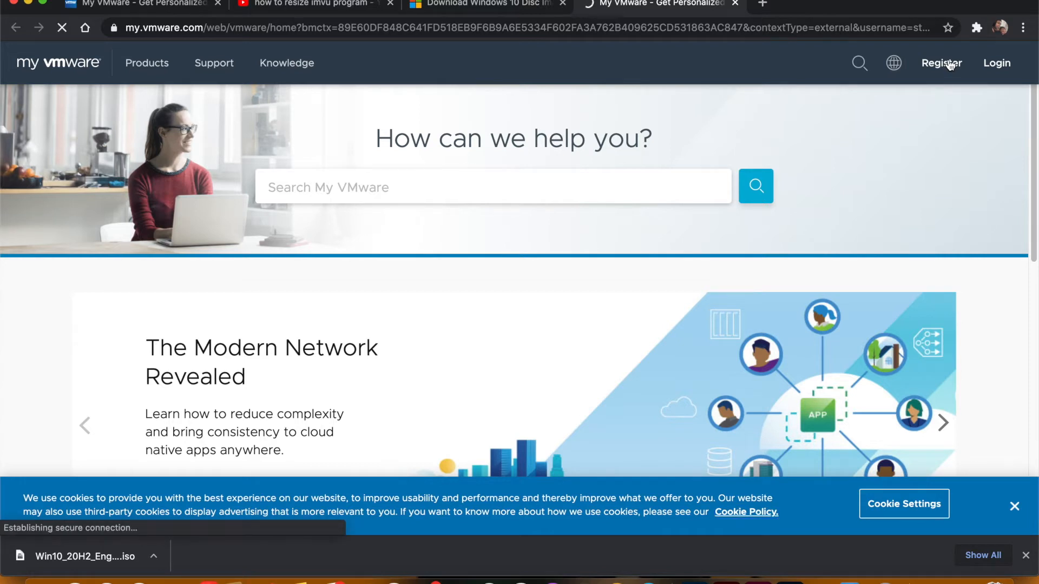
pyautogui.click(942, 62)
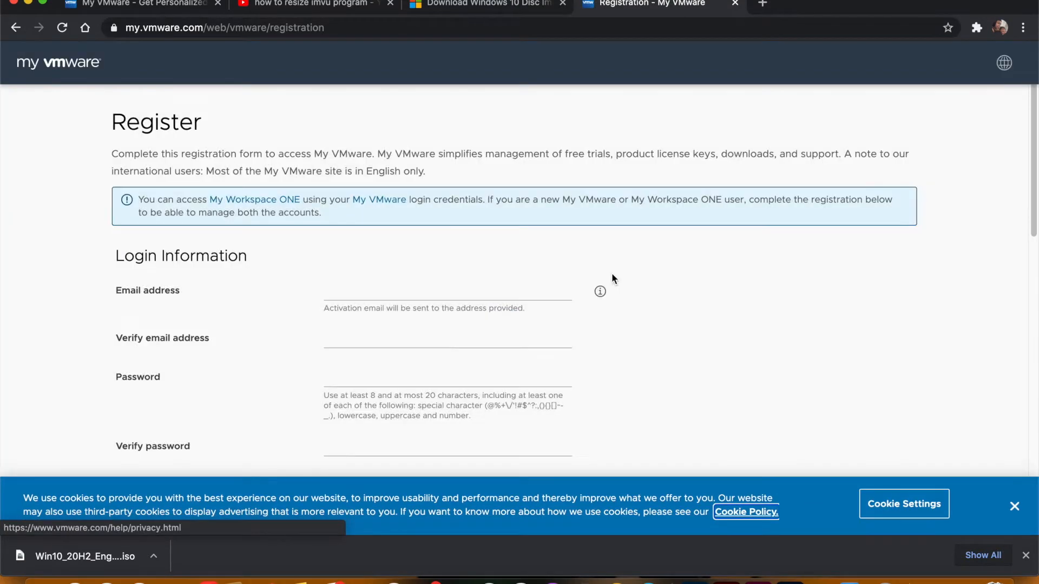
pyautogui.scroll(-3)
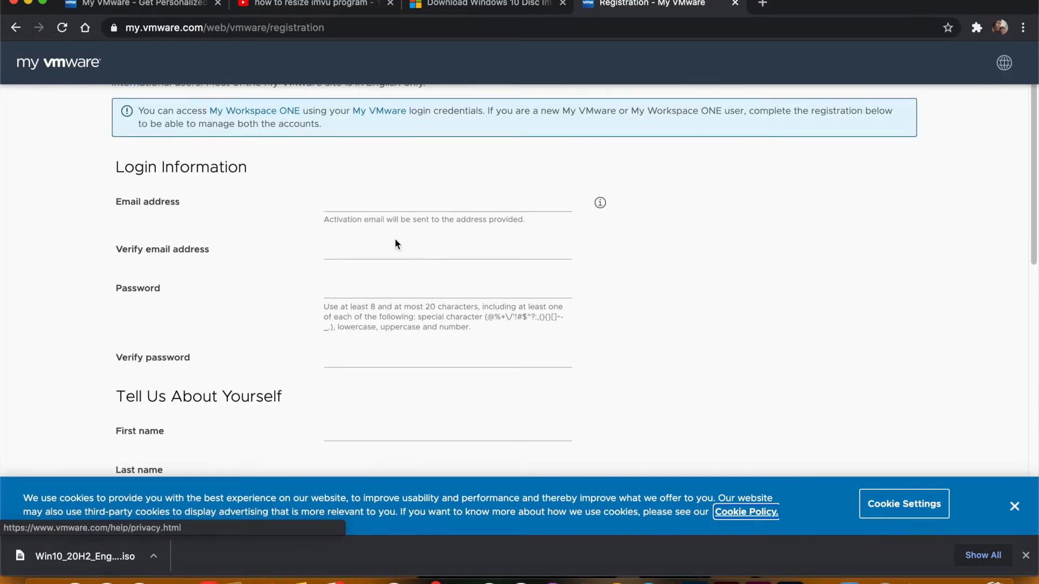
pyautogui.scroll(-3)
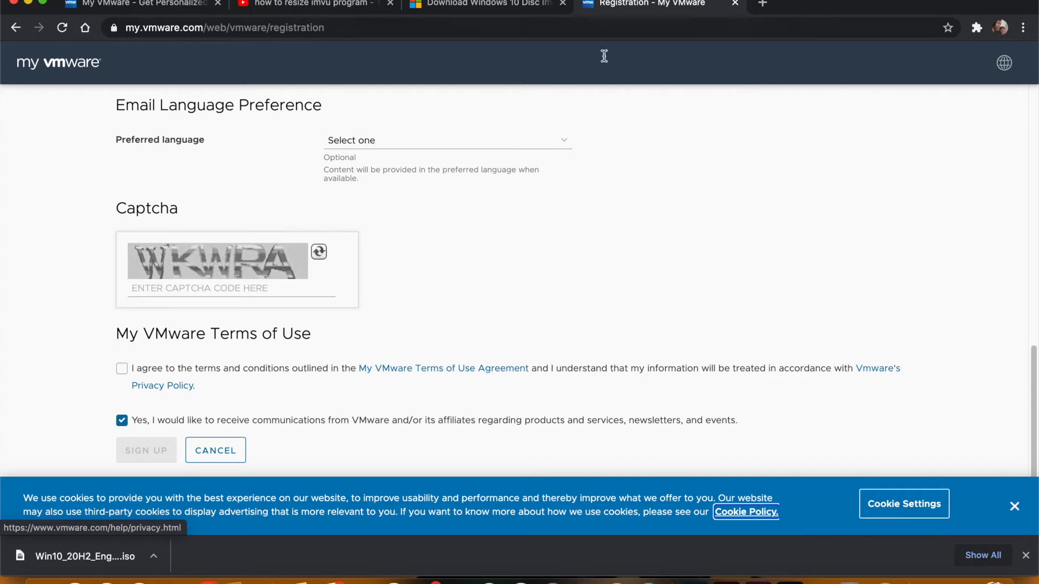
pyautogui.moveTo(761, 5)
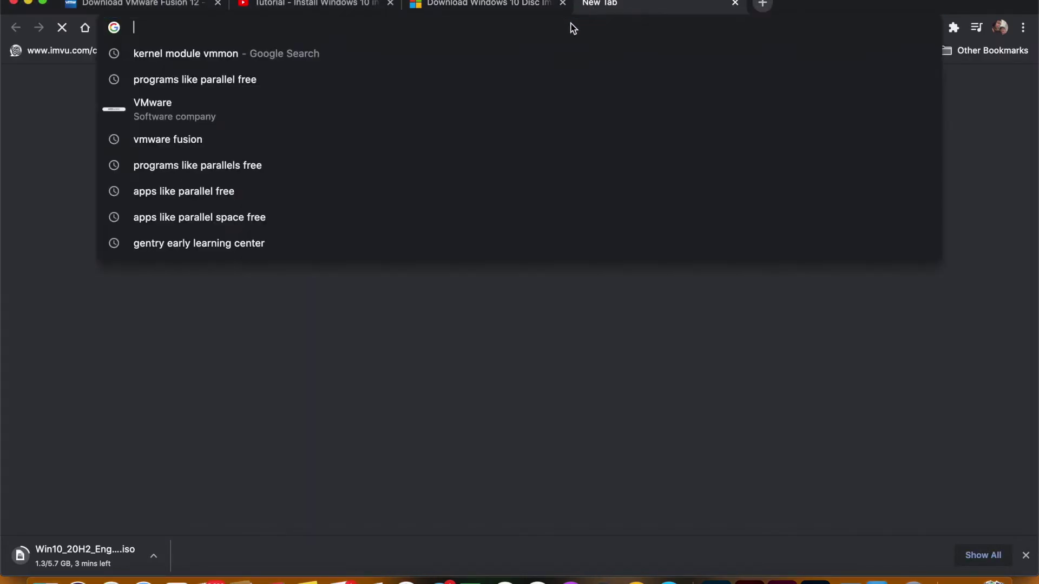
# Search 'vmware' in a new tab and navigate vmware.com Downloads to VMware Fusion.
pyautogui.write('vmware')
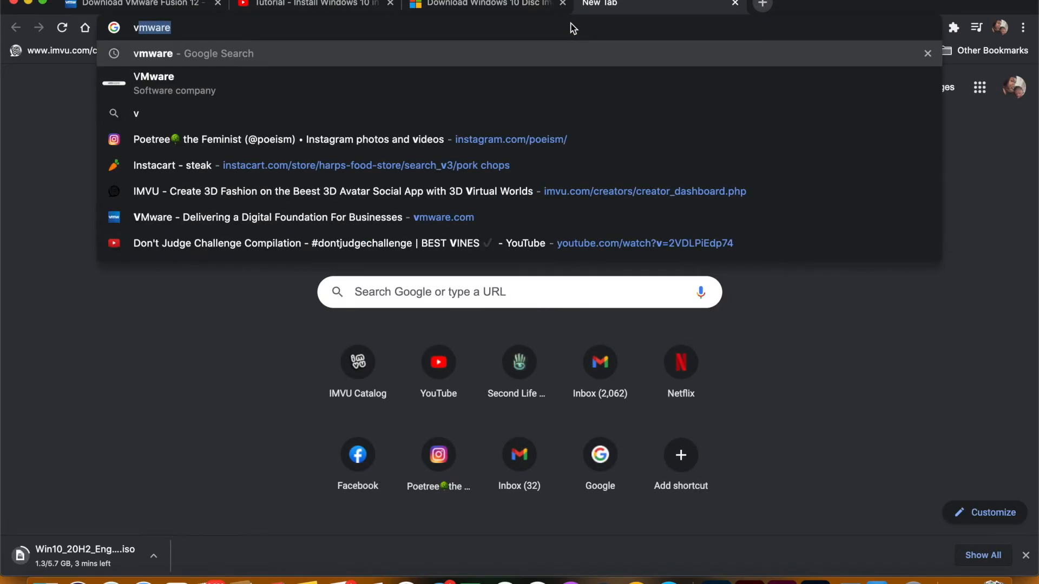
pyautogui.write('m')
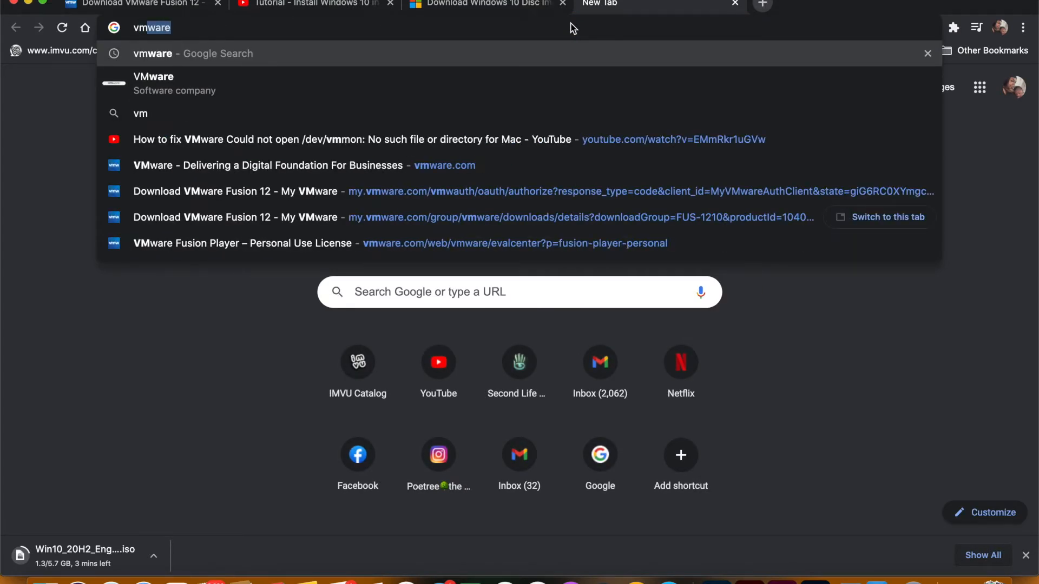
pyautogui.moveTo(487, 86)
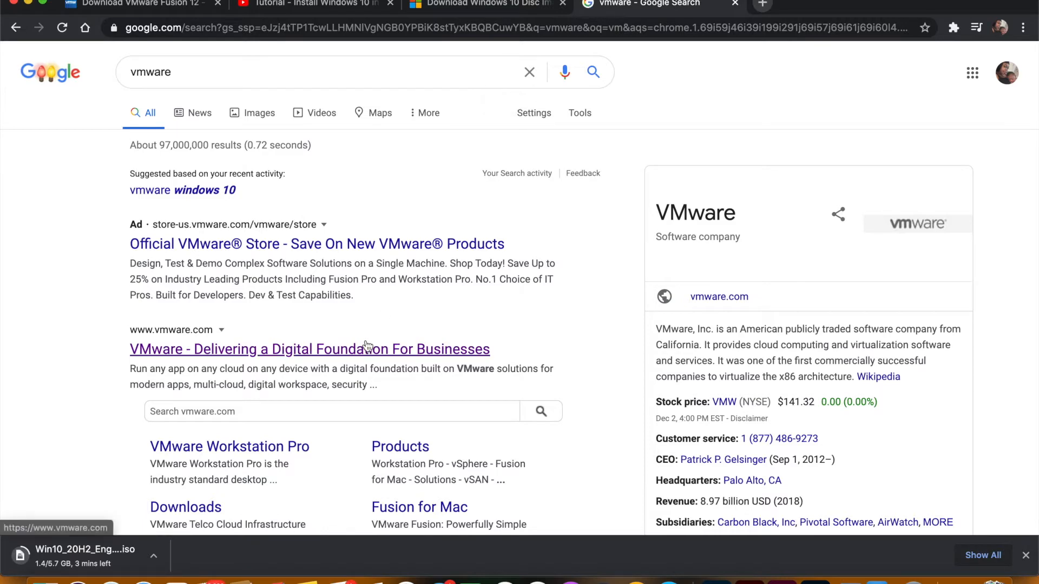
pyautogui.click(309, 350)
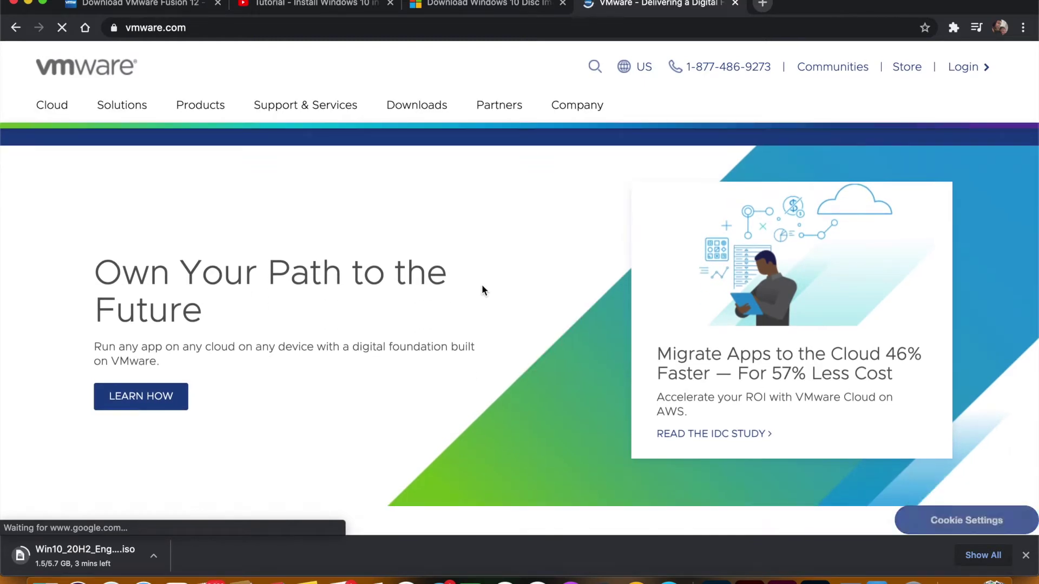
pyautogui.moveTo(452, 115)
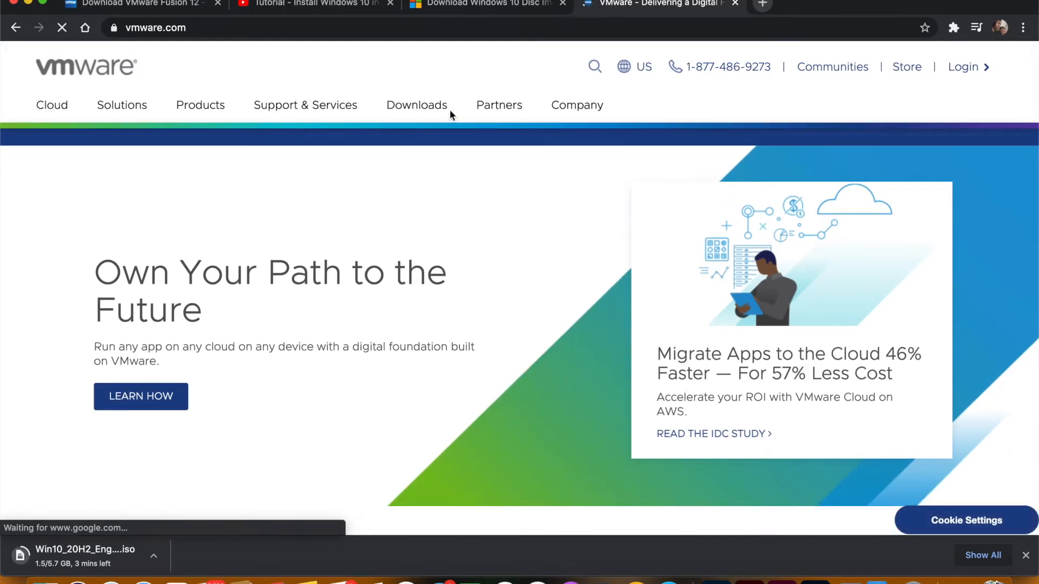
pyautogui.click(416, 105)
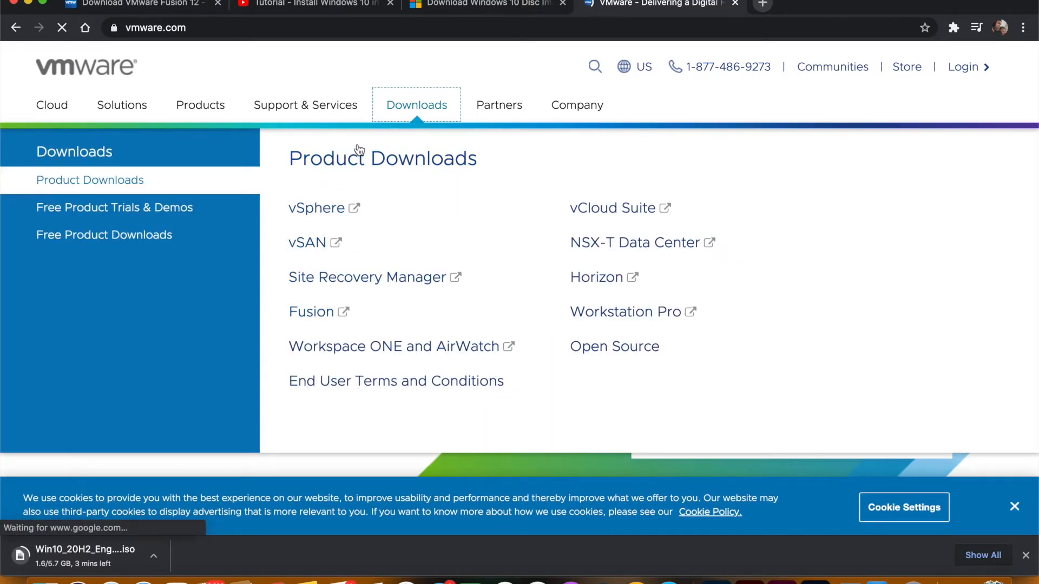
pyautogui.moveTo(352, 324)
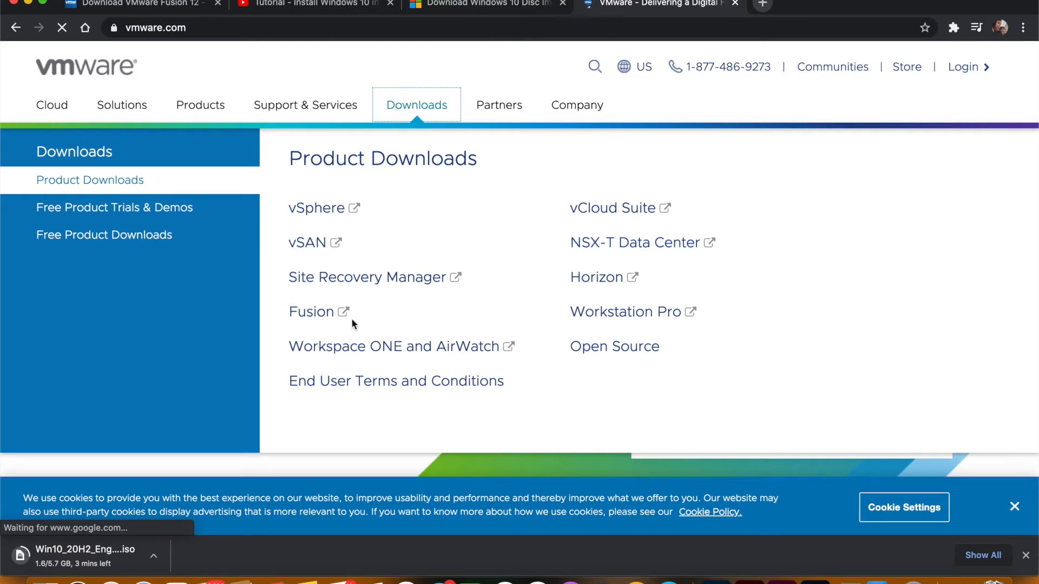
pyautogui.moveTo(319, 319)
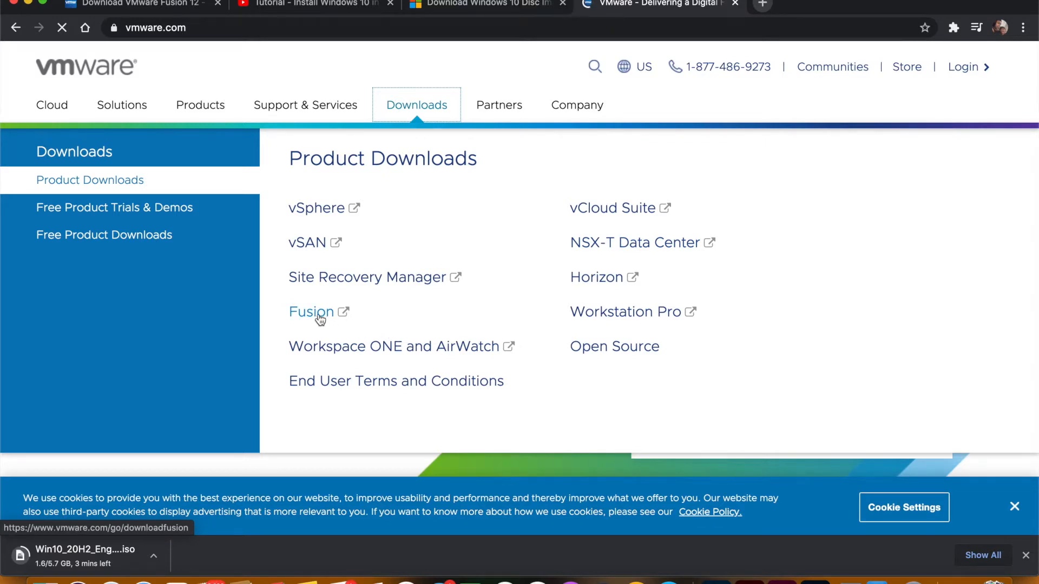
pyautogui.click(311, 312)
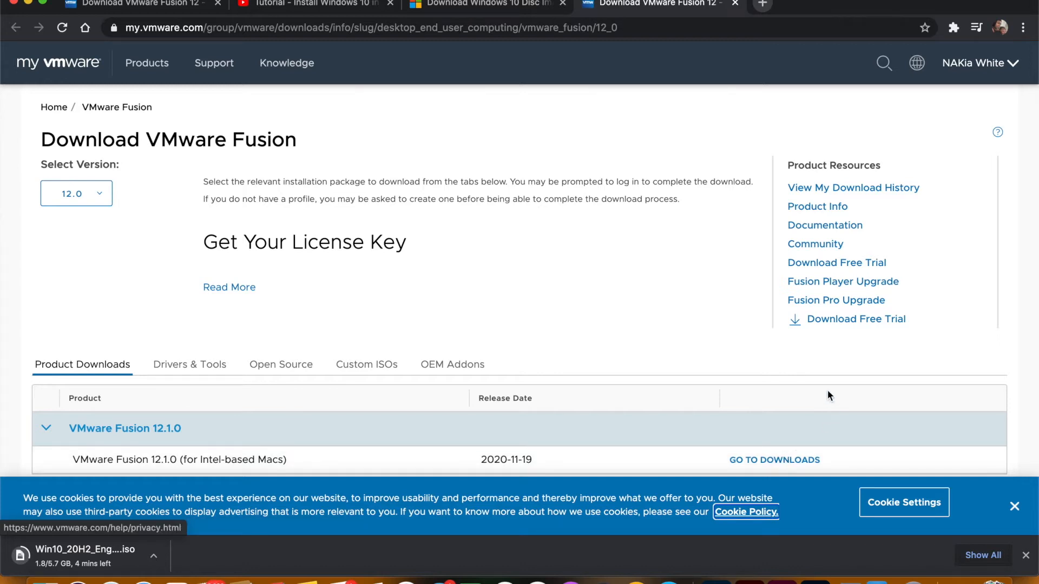
pyautogui.moveTo(814, 379)
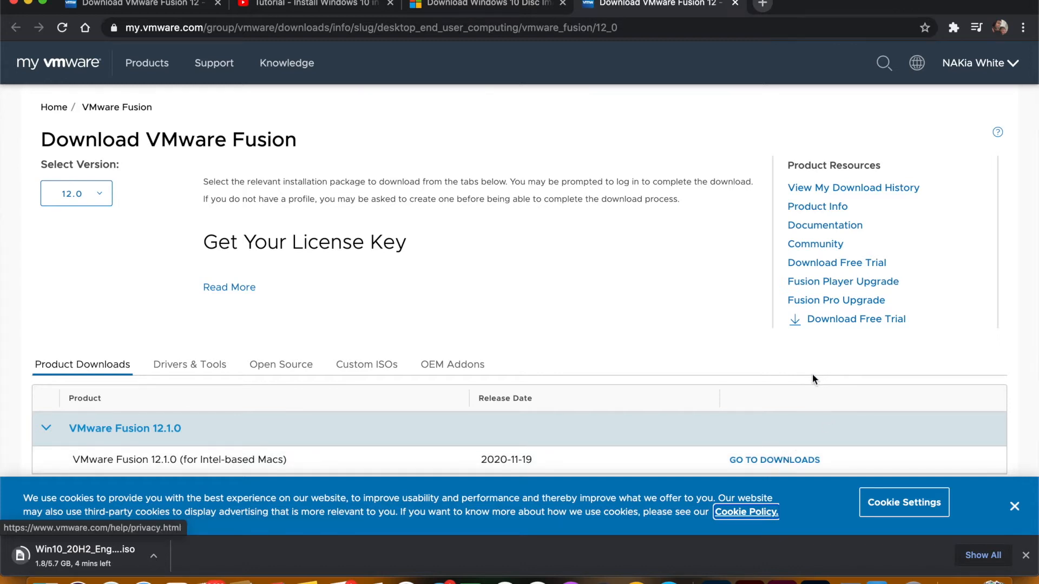
pyautogui.moveTo(578, 213)
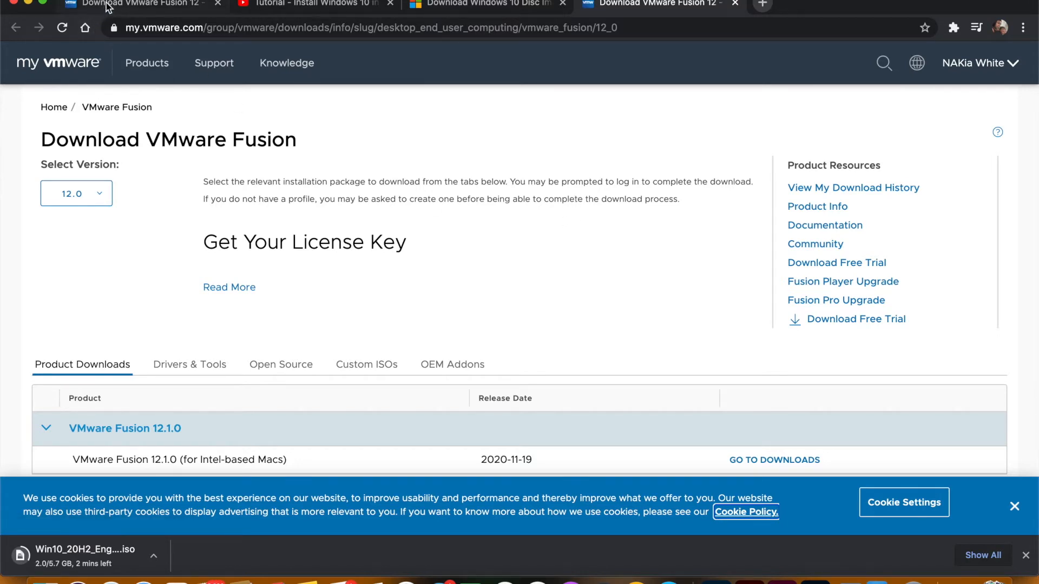
# View the Fusion 12.1.0 Download Product tab, then return to the Windows 10 ISO tab.
pyautogui.click(774, 460)
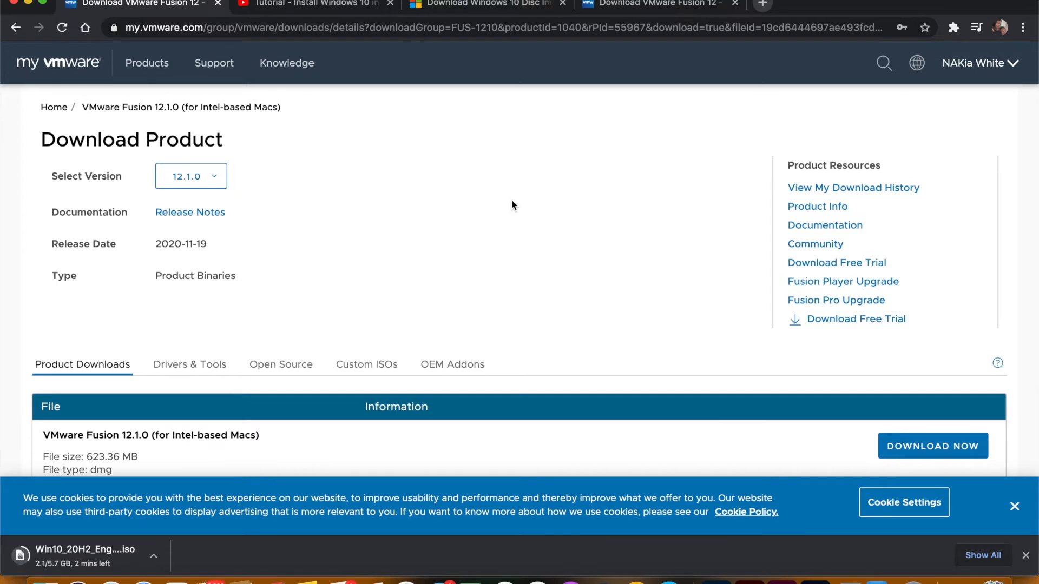
pyautogui.moveTo(323, 381)
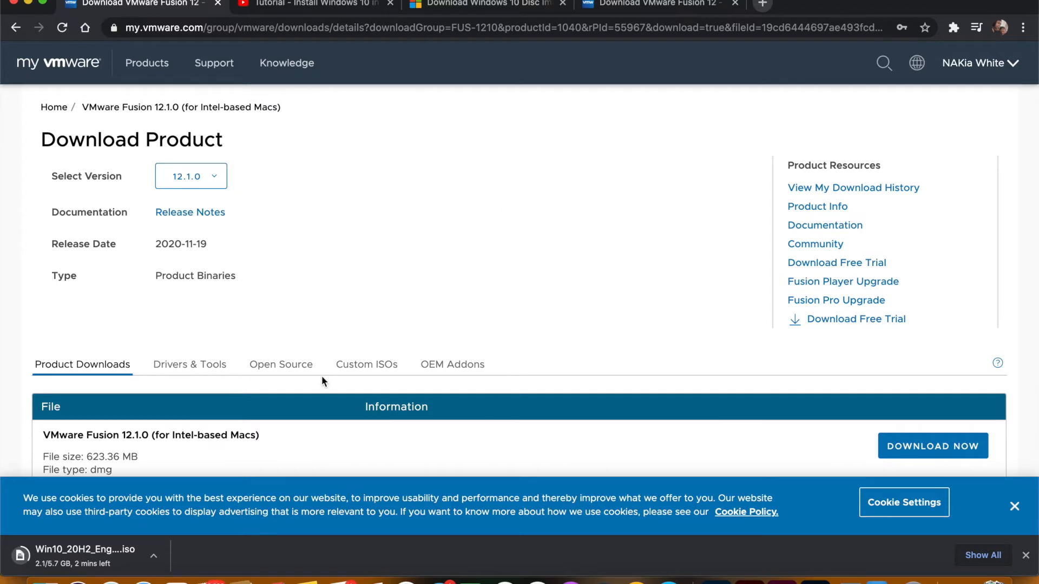
pyautogui.moveTo(632, 23)
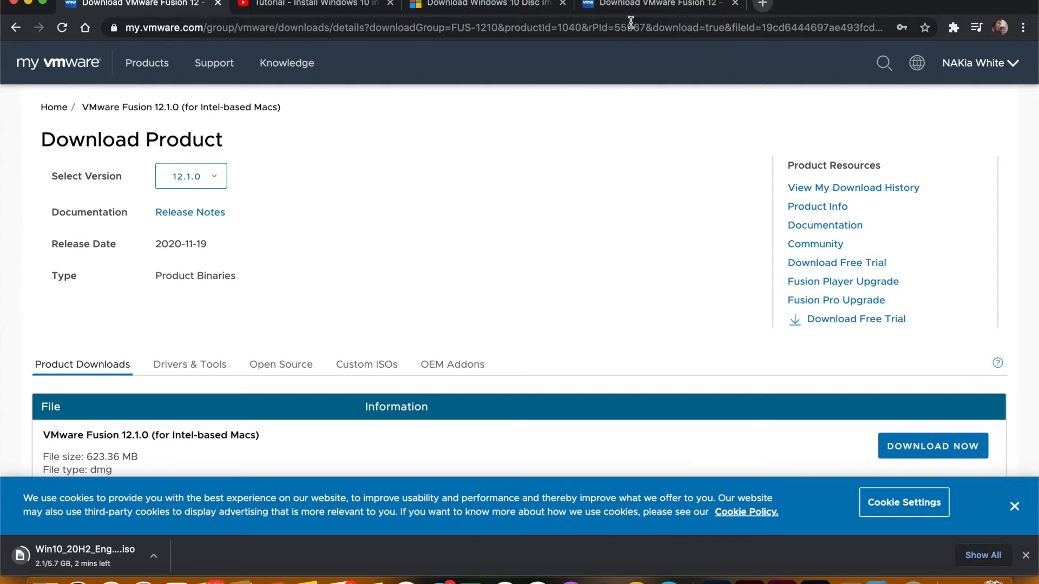
pyautogui.click(494, 5)
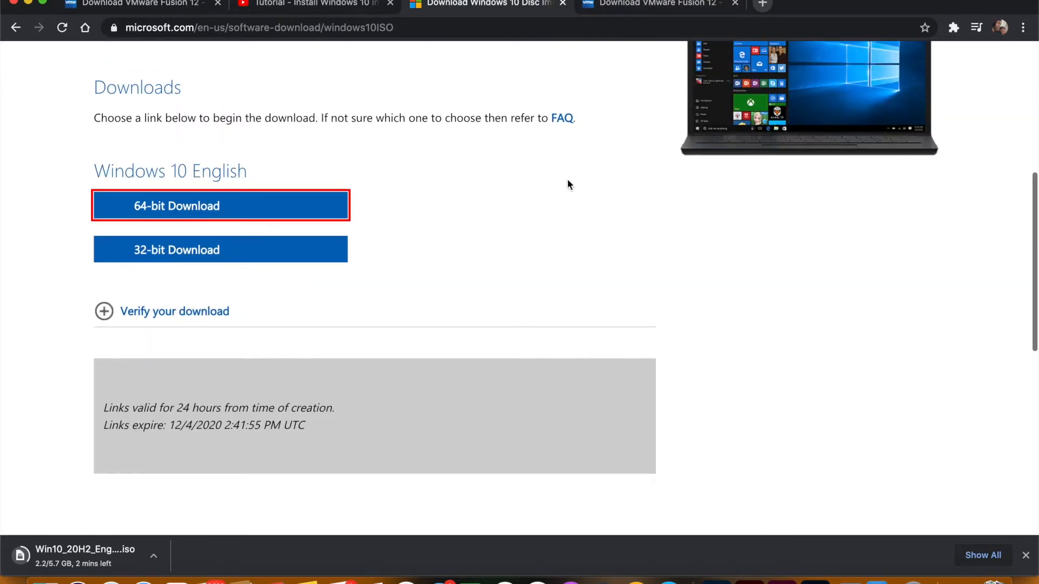
pyautogui.scroll(-3)
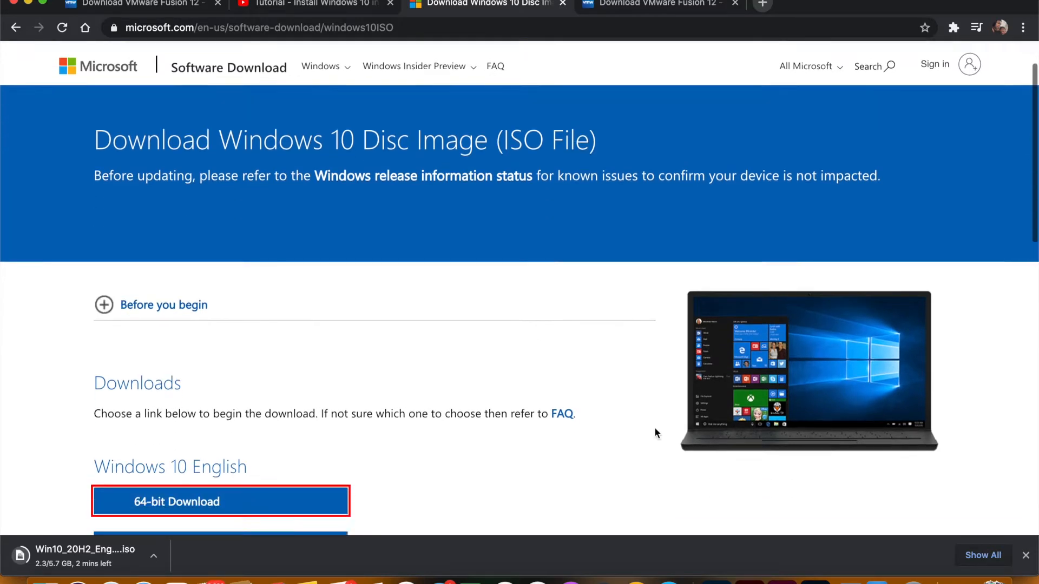
pyautogui.scroll(-3)
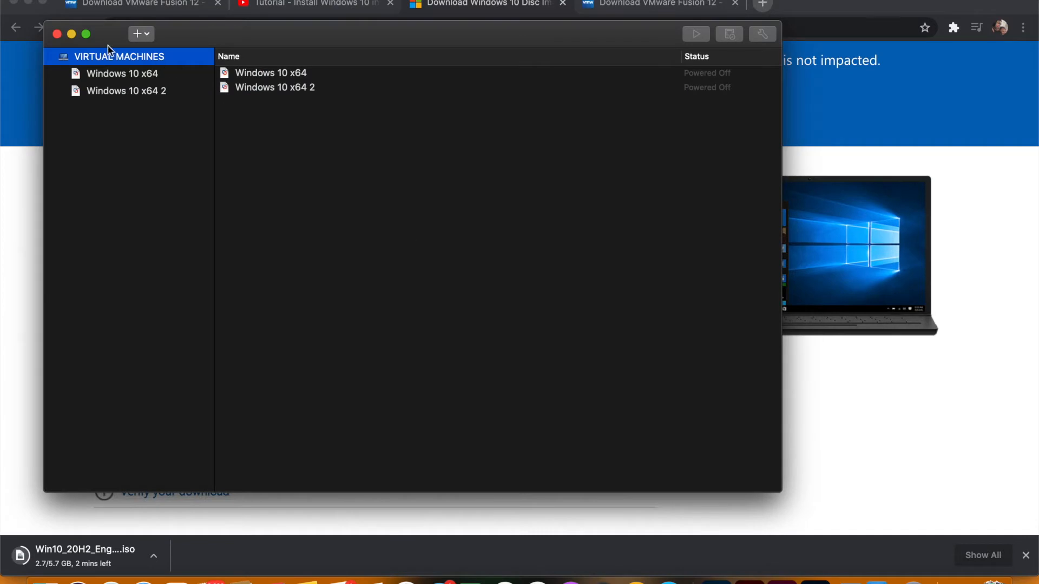
# Remove the old Windows 10 VMs and bring up the Select the Installation Method dialog.
pyautogui.click(141, 33)
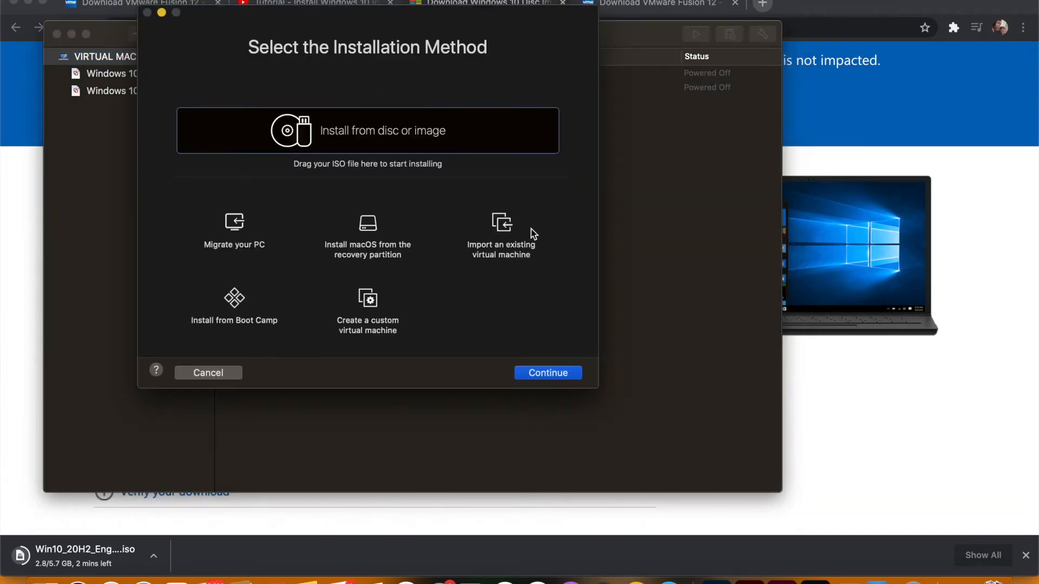
pyautogui.click(208, 372)
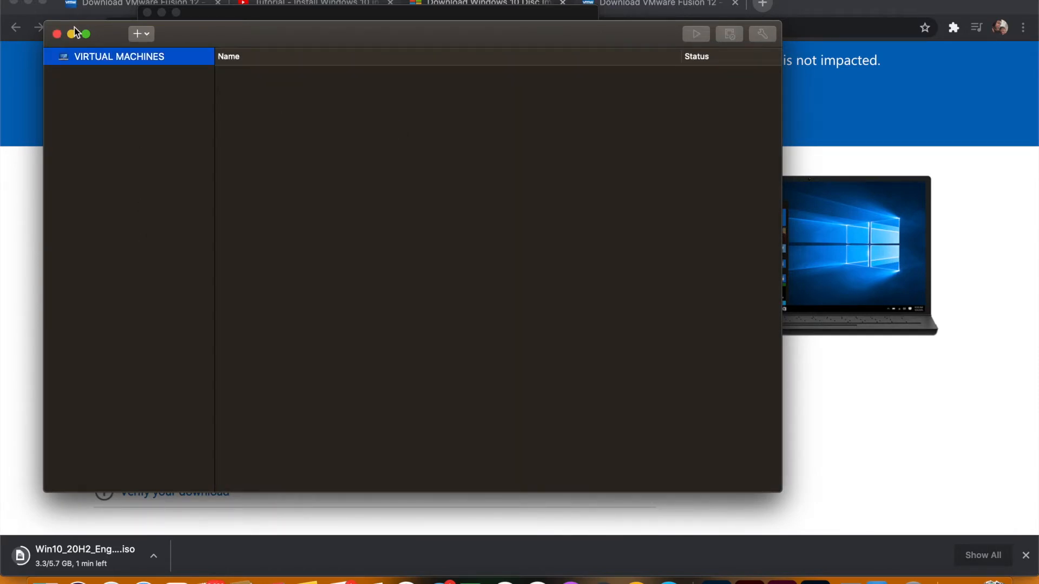
pyautogui.click(139, 34)
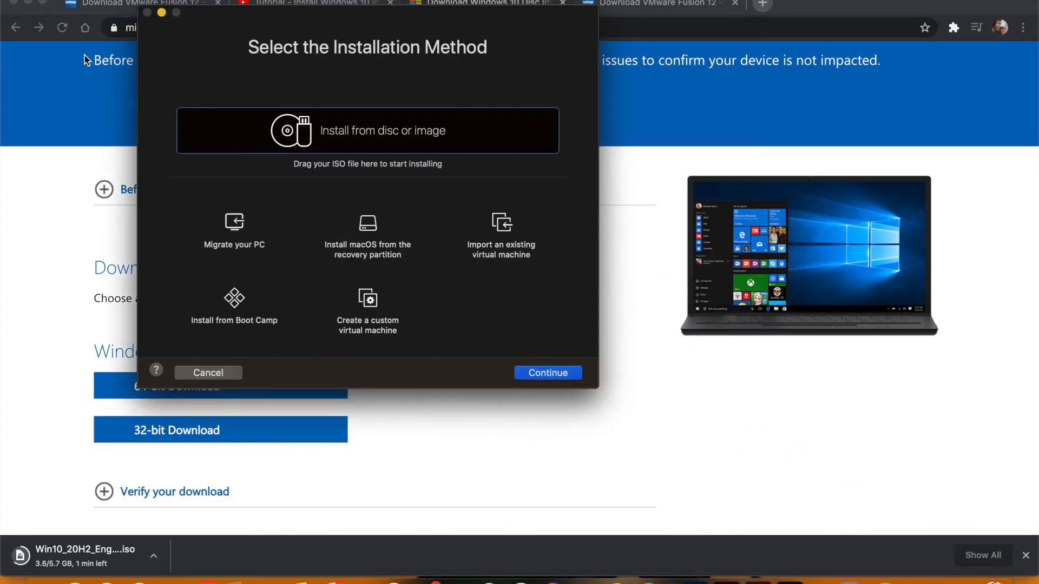
pyautogui.moveTo(86, 77)
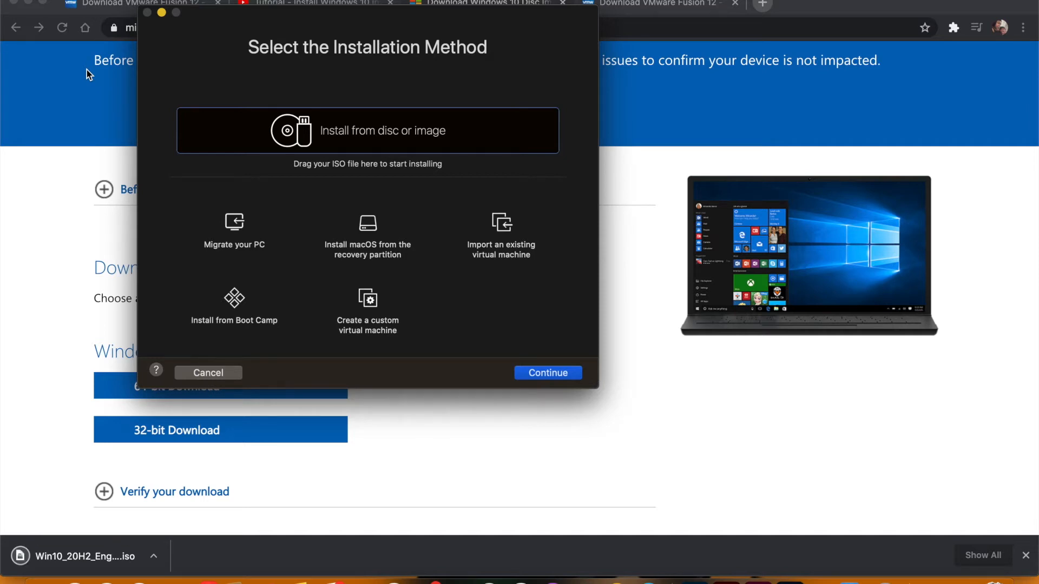
pyautogui.moveTo(307, 135)
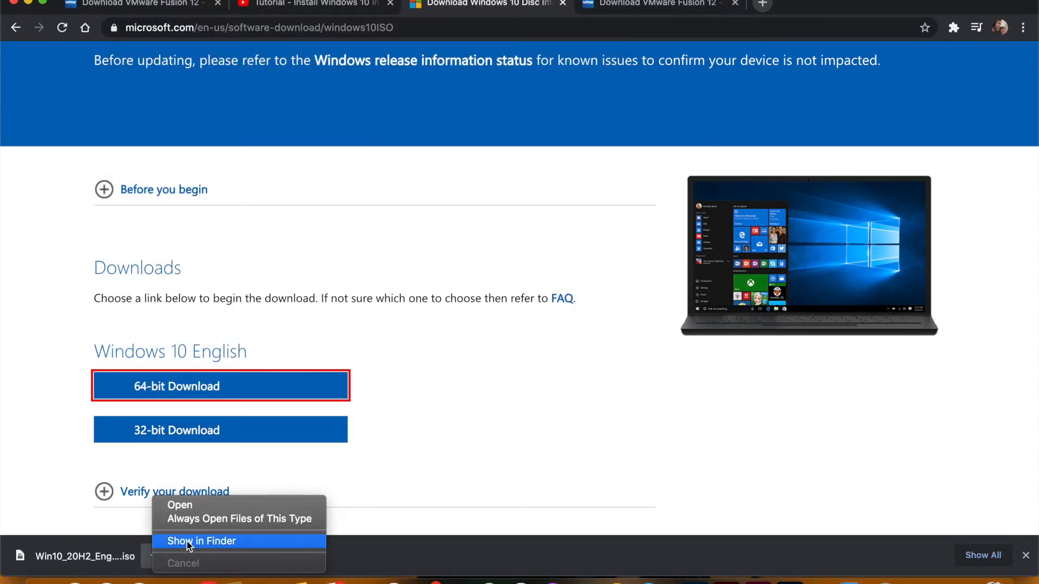
# Show the downloaded Windows 10 ISO in the Finder Downloads folder.
pyautogui.click(201, 542)
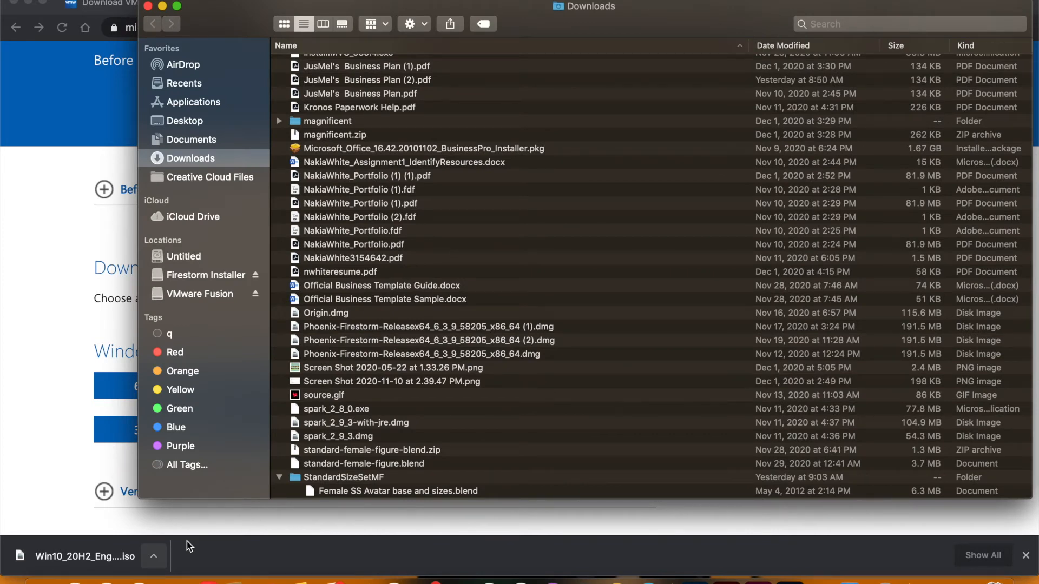
pyautogui.moveTo(515, 418)
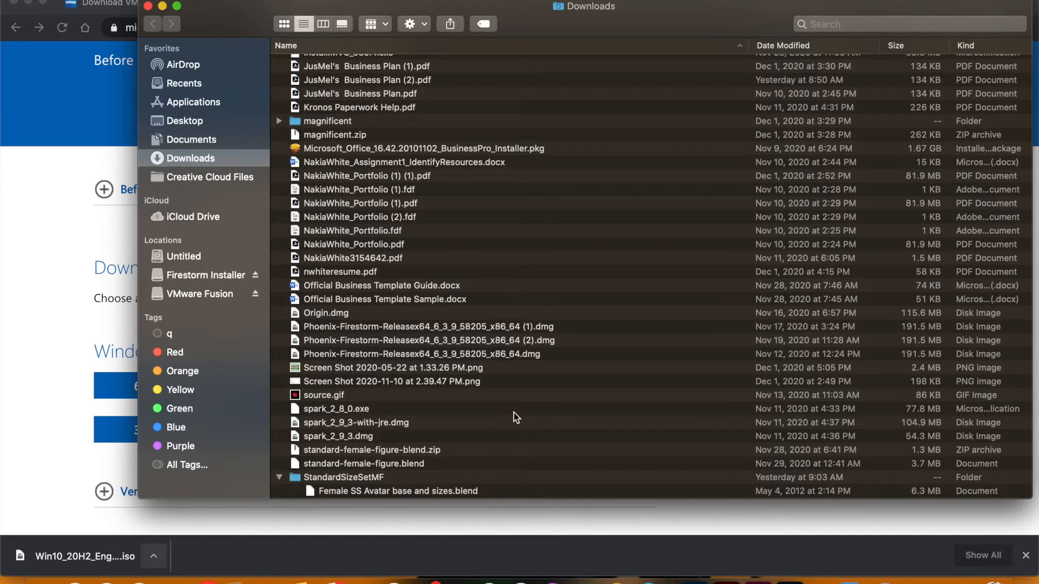
pyautogui.moveTo(628, 110)
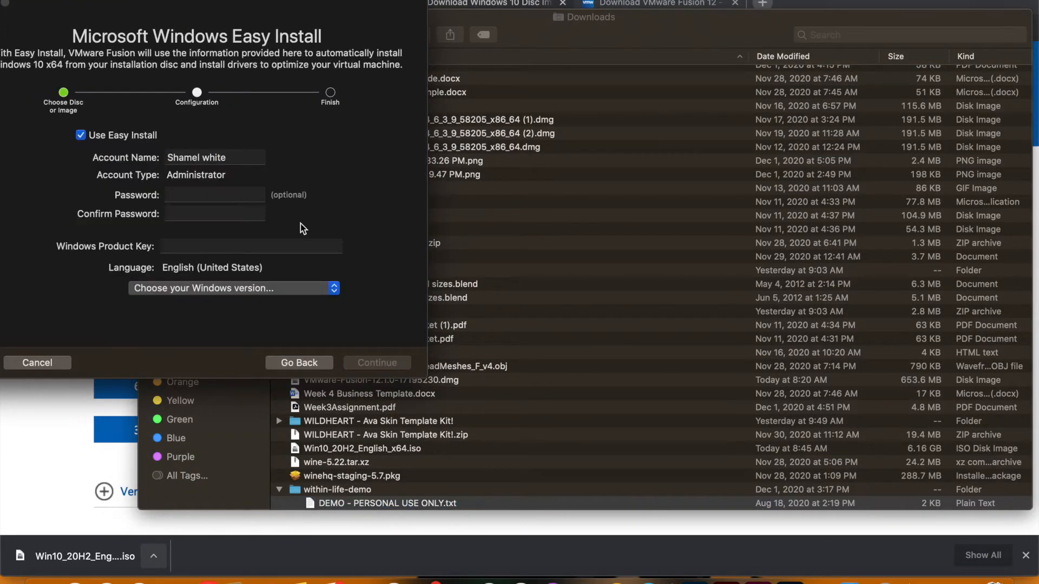
# Choose Windows 10 Home as the Easy Install edition and continue.
pyautogui.click(215, 195)
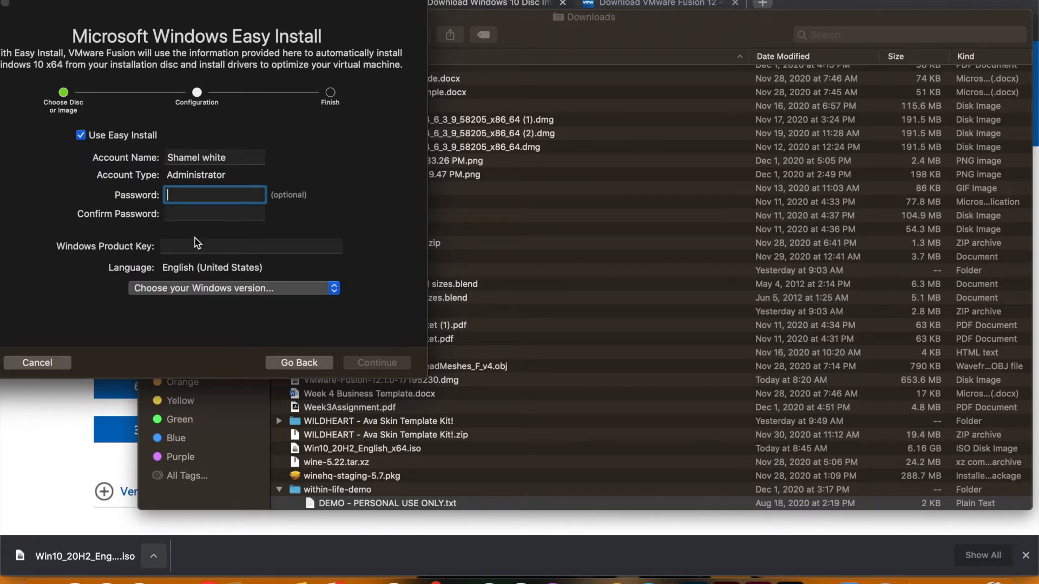
pyautogui.click(234, 288)
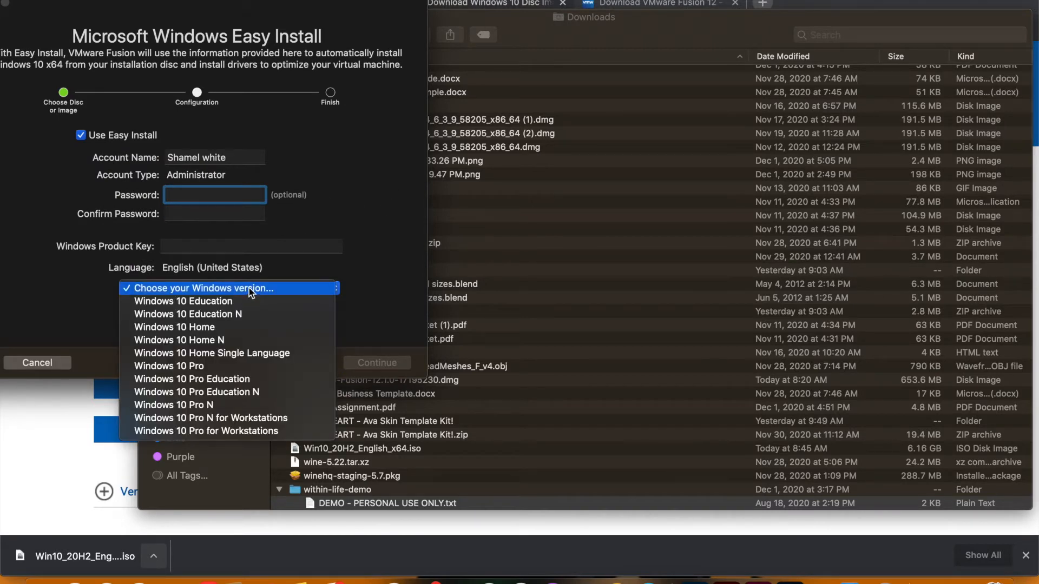
pyautogui.click(174, 327)
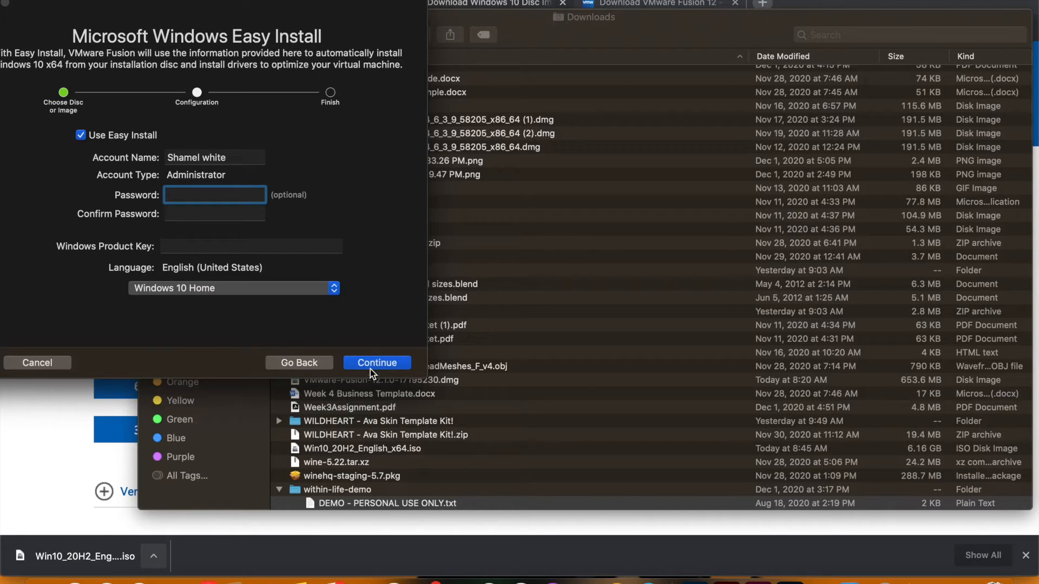
pyautogui.click(377, 363)
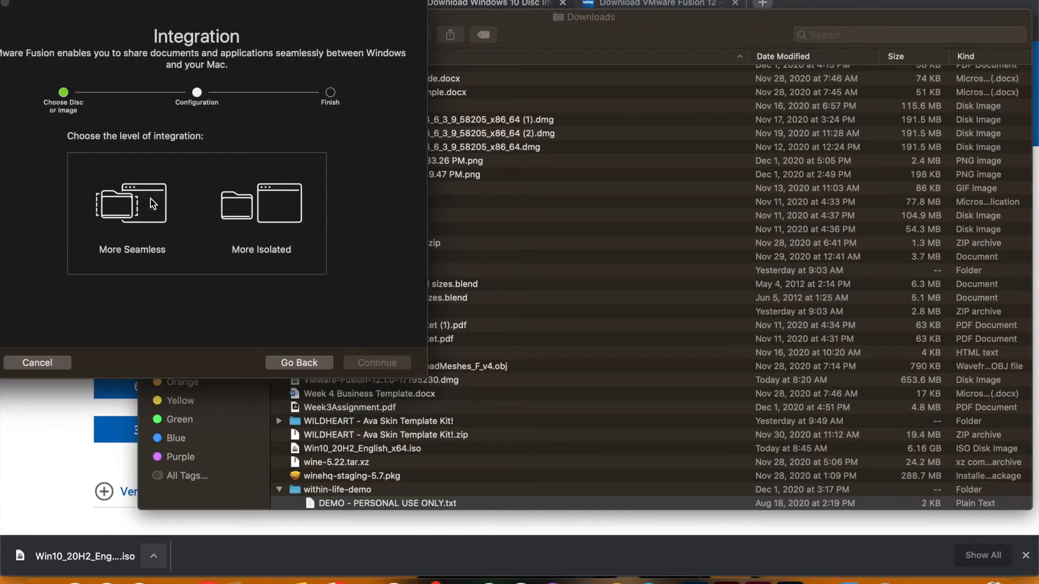
# Pick More Seamless integration, finish, and save the VM as 'vmare Windows10'.
pyautogui.click(377, 363)
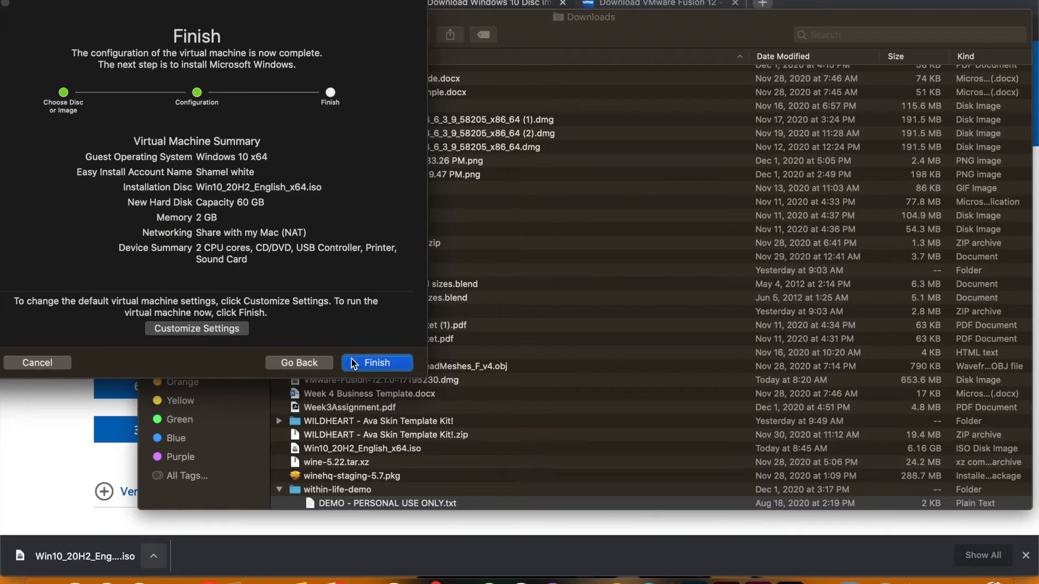
pyautogui.click(377, 363)
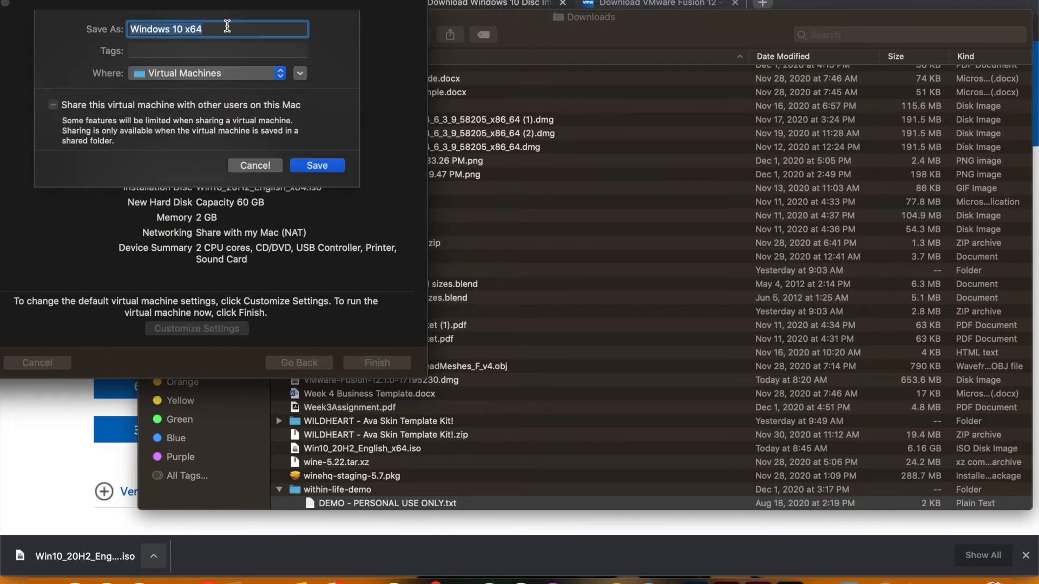
pyautogui.write('vmare')
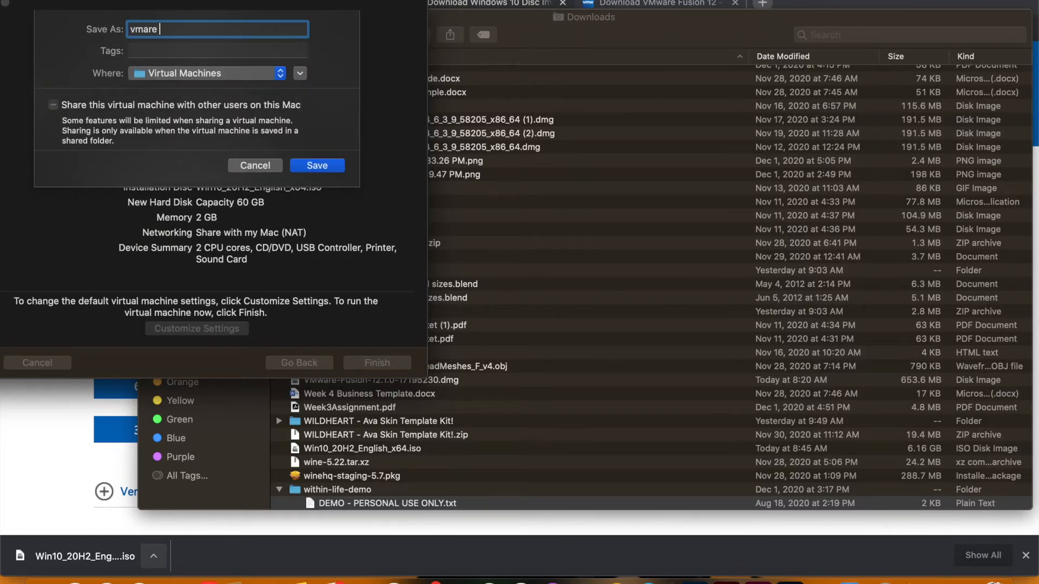
pyautogui.write('Windos')
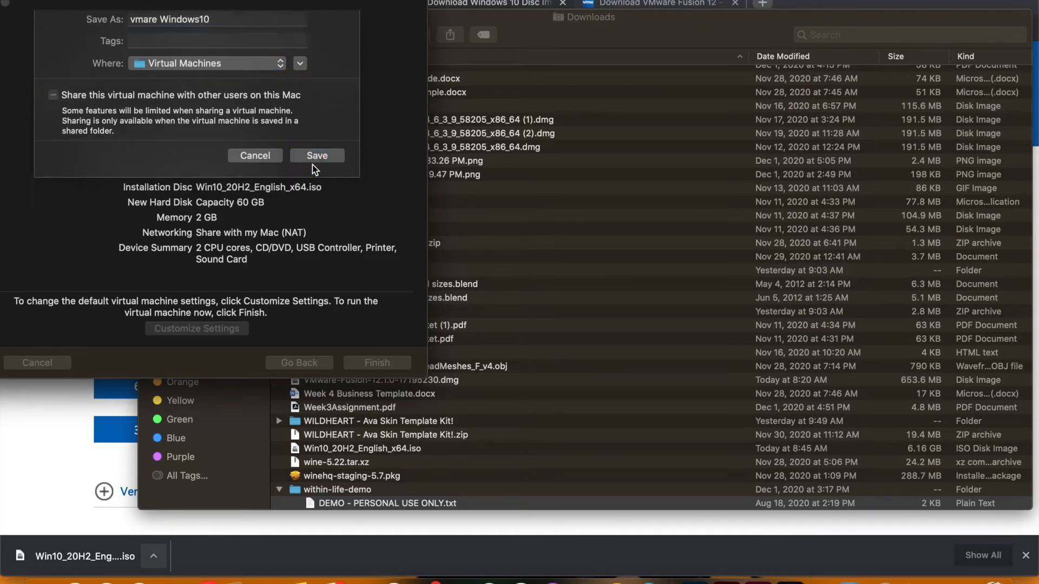
pyautogui.click(317, 155)
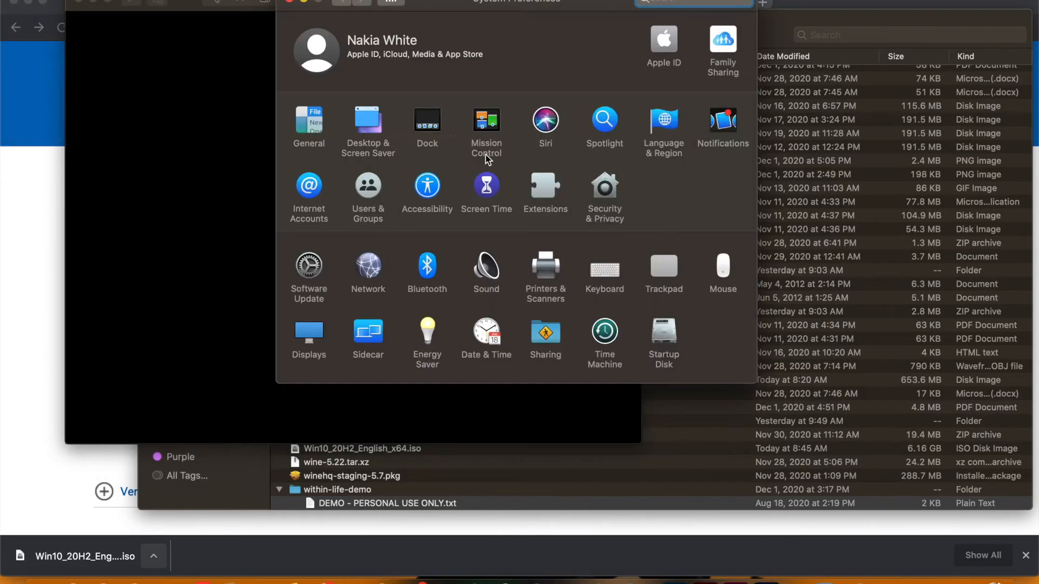
# Open the Security & Privacy pane on its General tab.
pyautogui.click(605, 184)
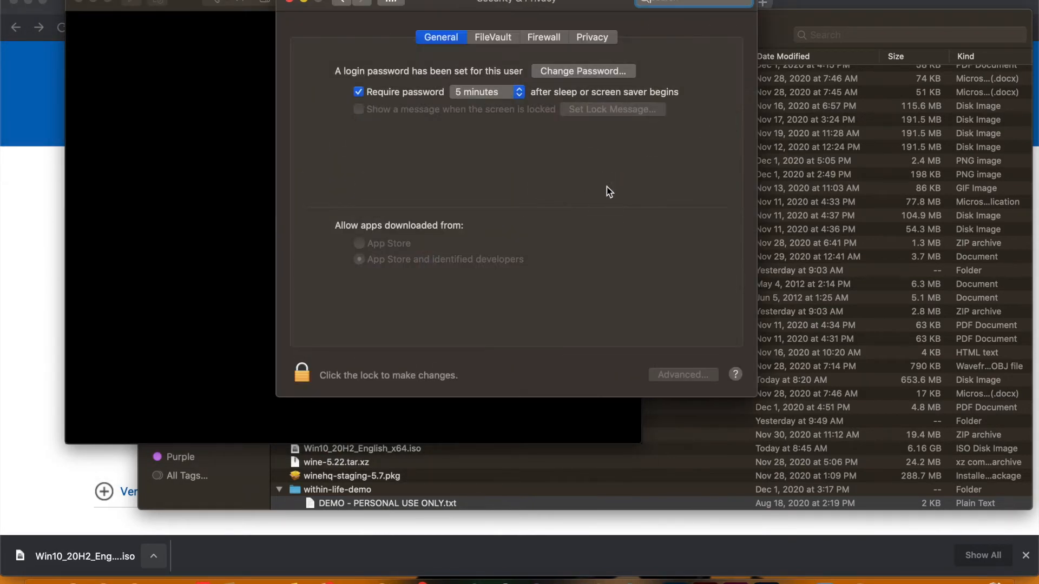
pyautogui.moveTo(612, 192)
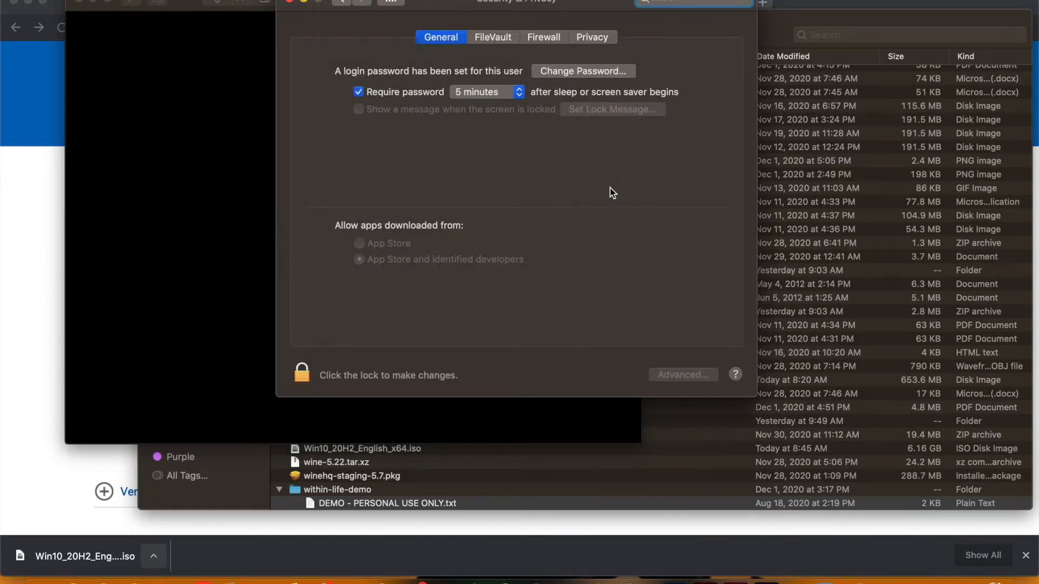
pyautogui.moveTo(446, 256)
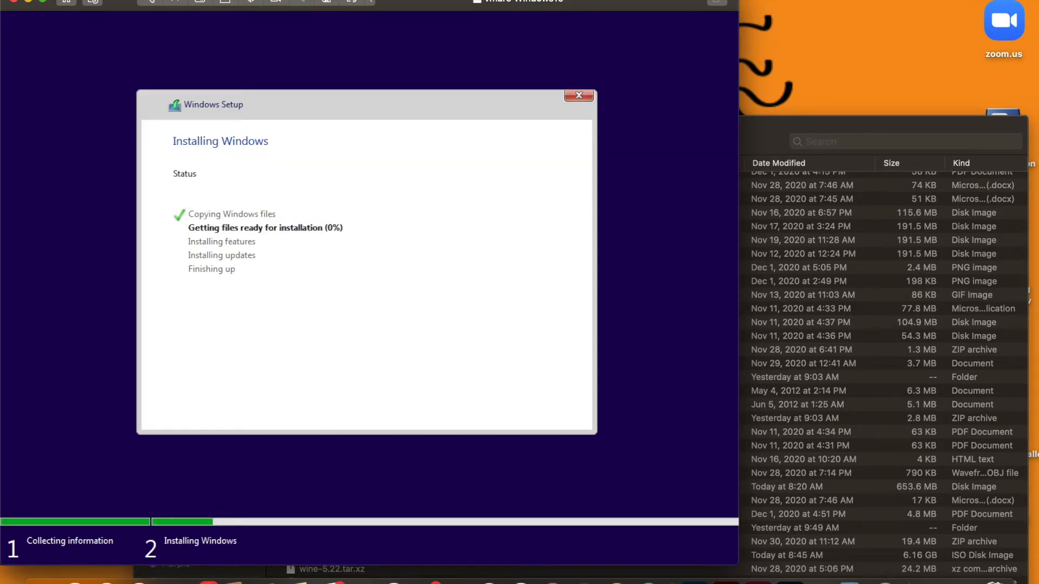
# Let Windows Setup copy and prepare files in the vmare Windows10 VM.
pyautogui.click(26, 3)
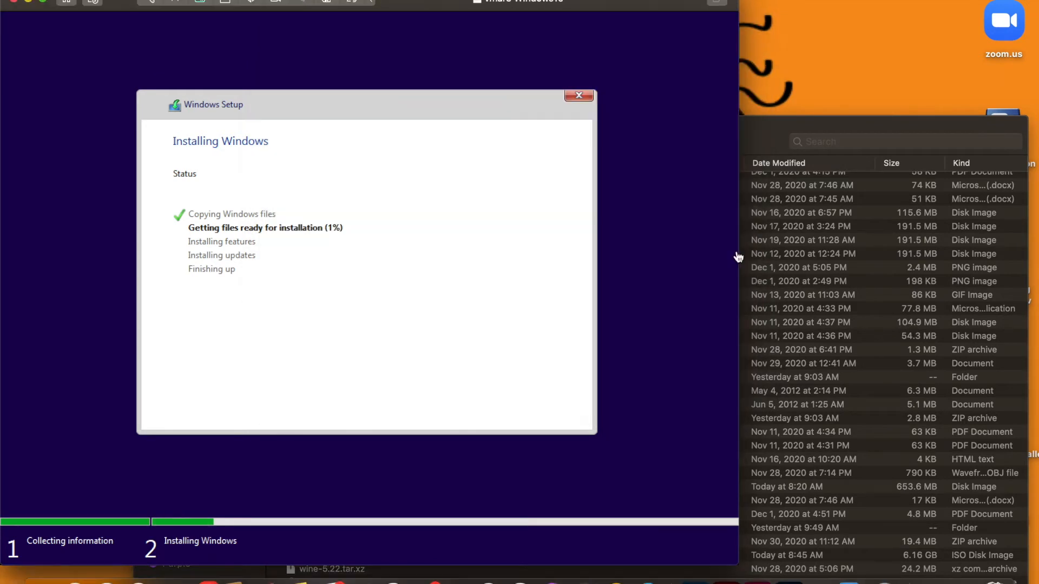
pyautogui.moveTo(548, 187)
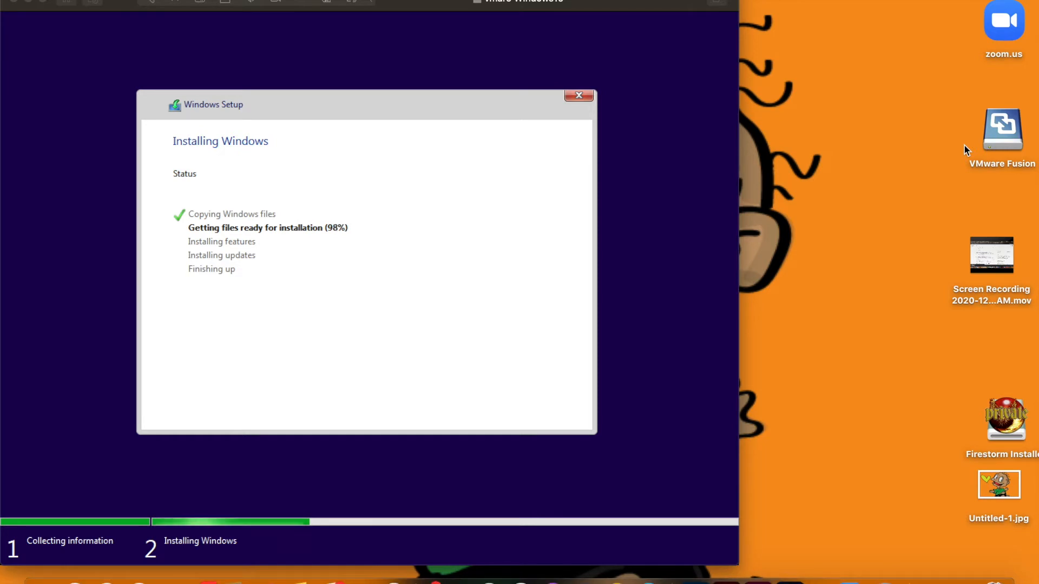
pyautogui.moveTo(942, 25)
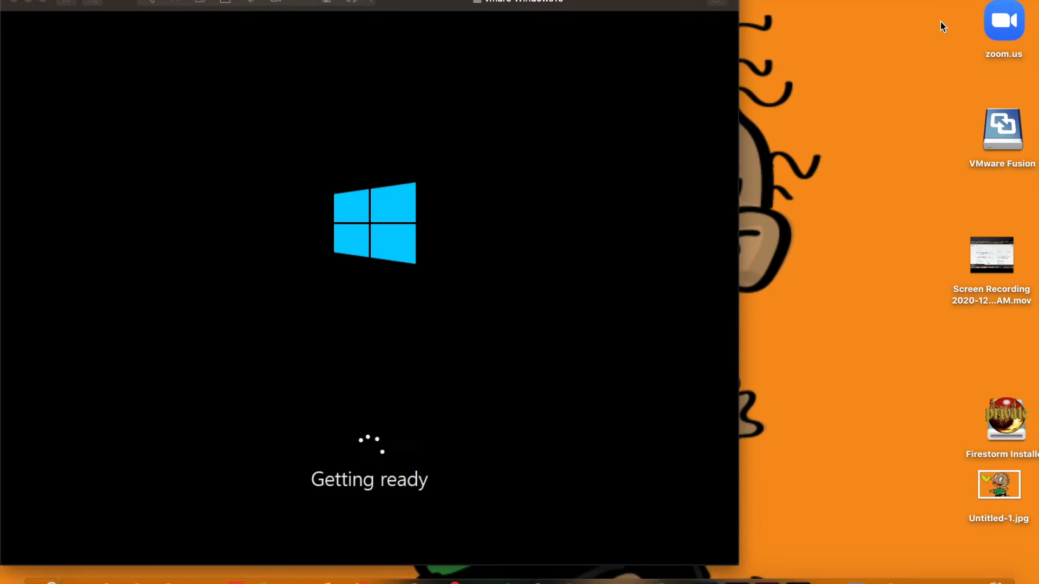
pyautogui.moveTo(615, 12)
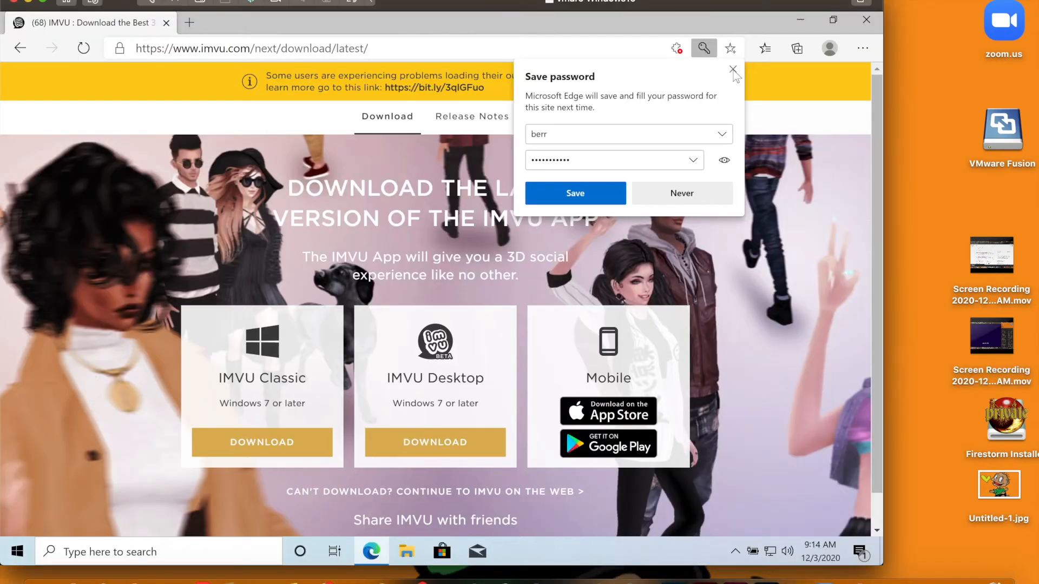
# Dismiss the save-password prompt, download IMVU Classic, and close the outfit-loading notice.
pyautogui.click(733, 69)
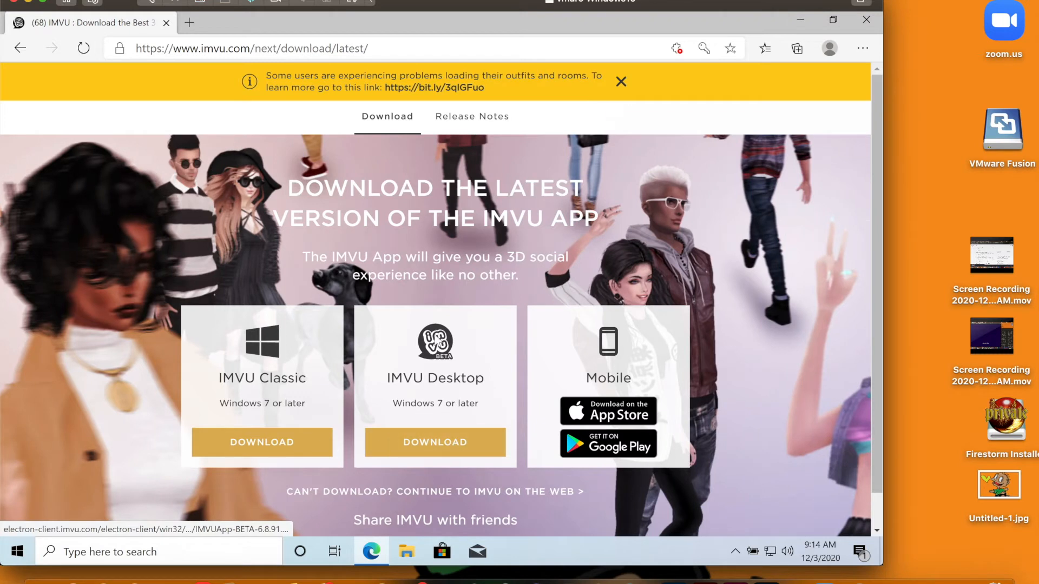
pyautogui.click(262, 443)
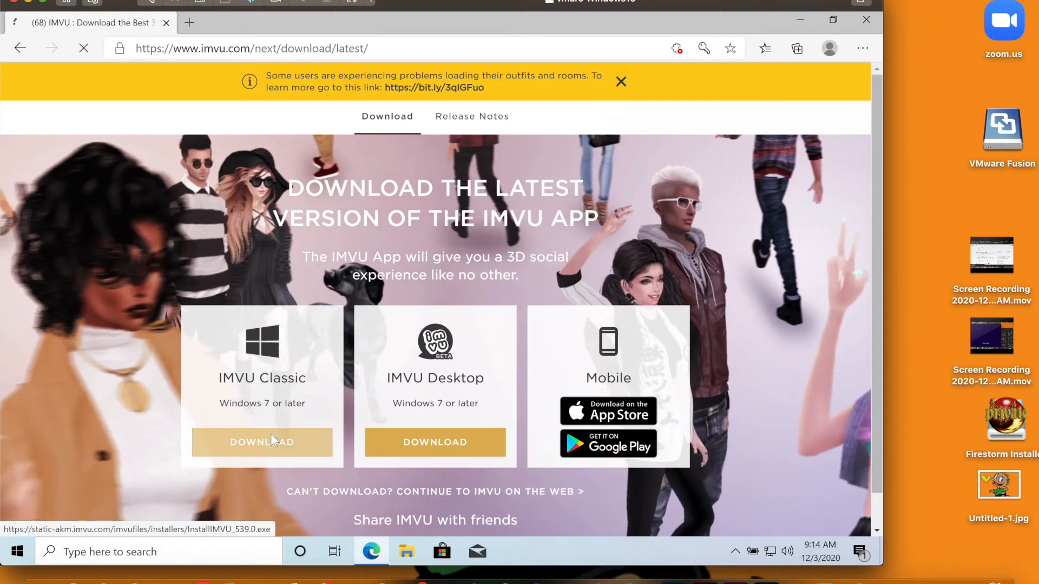
pyautogui.click(266, 443)
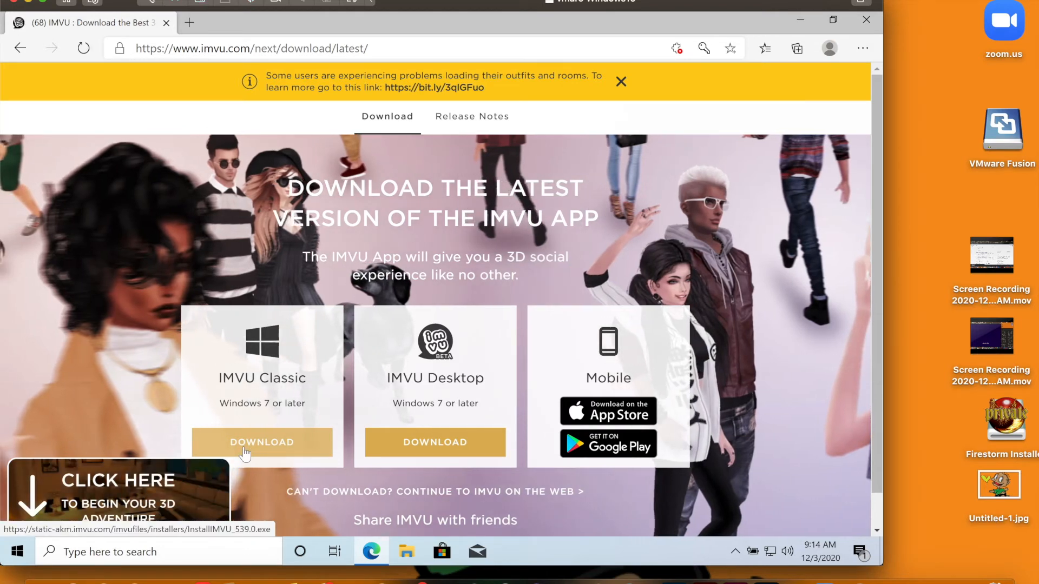
pyautogui.scroll(-3)
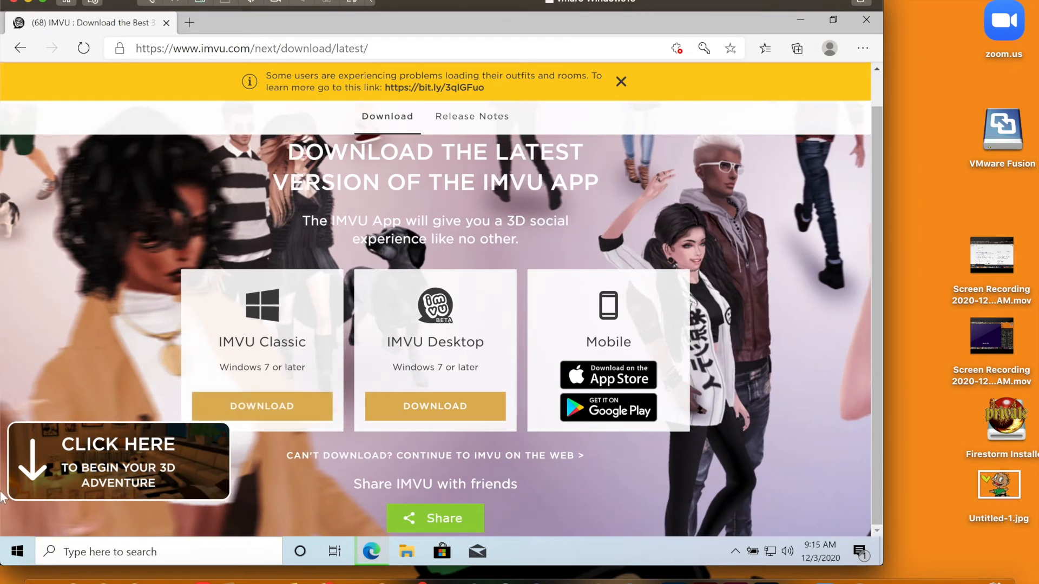
pyautogui.click(261, 406)
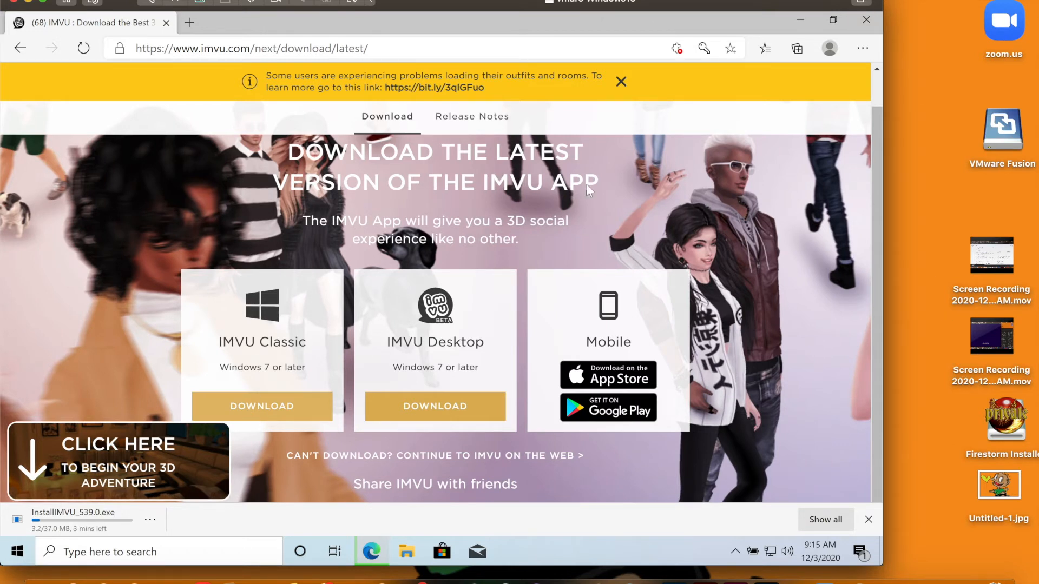
pyautogui.moveTo(679, 340)
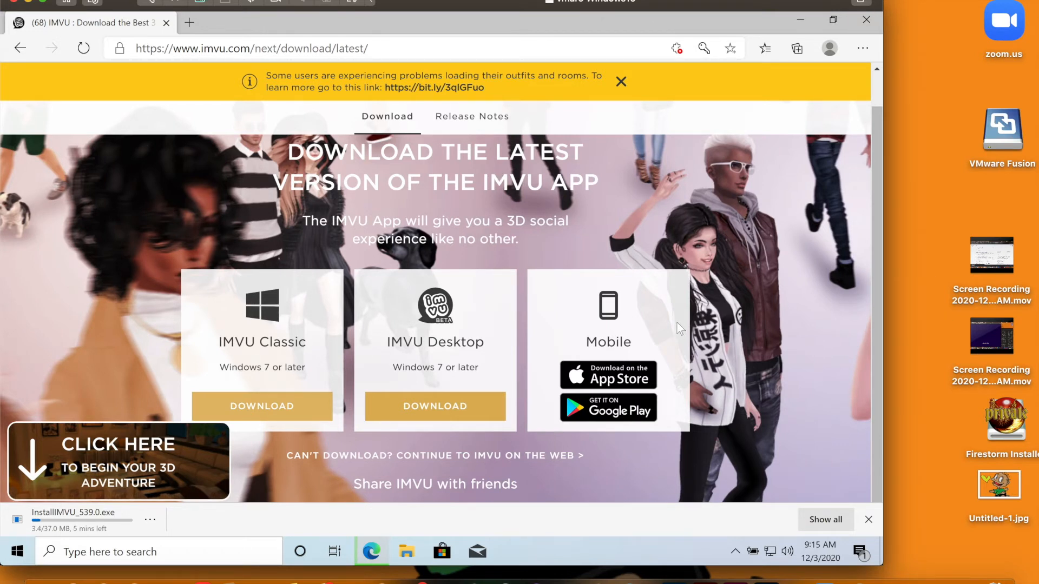
pyautogui.scroll(-3)
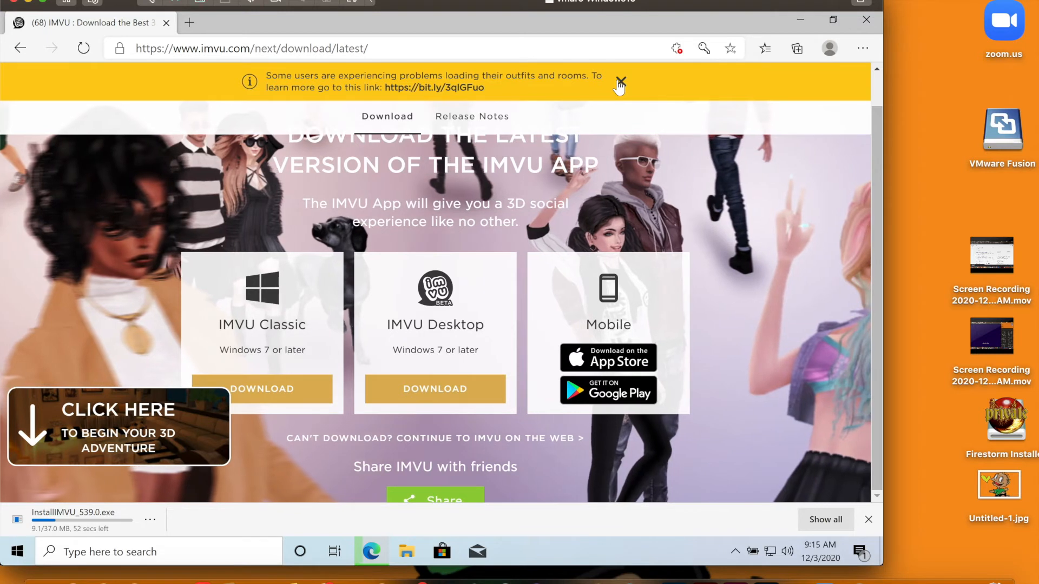
pyautogui.click(619, 84)
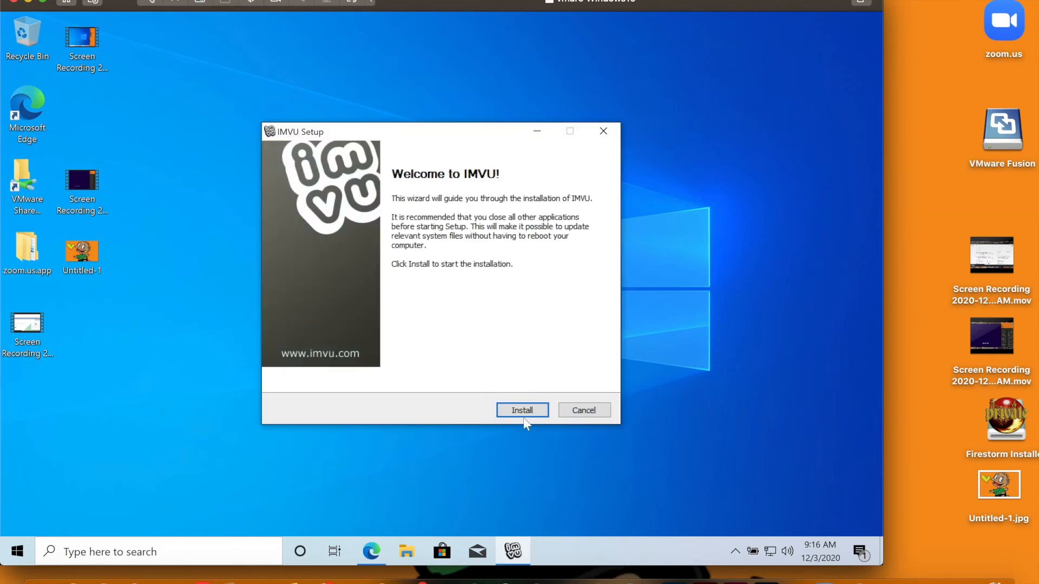
# Start the IMVU Setup installation and let files extract.
pyautogui.click(523, 410)
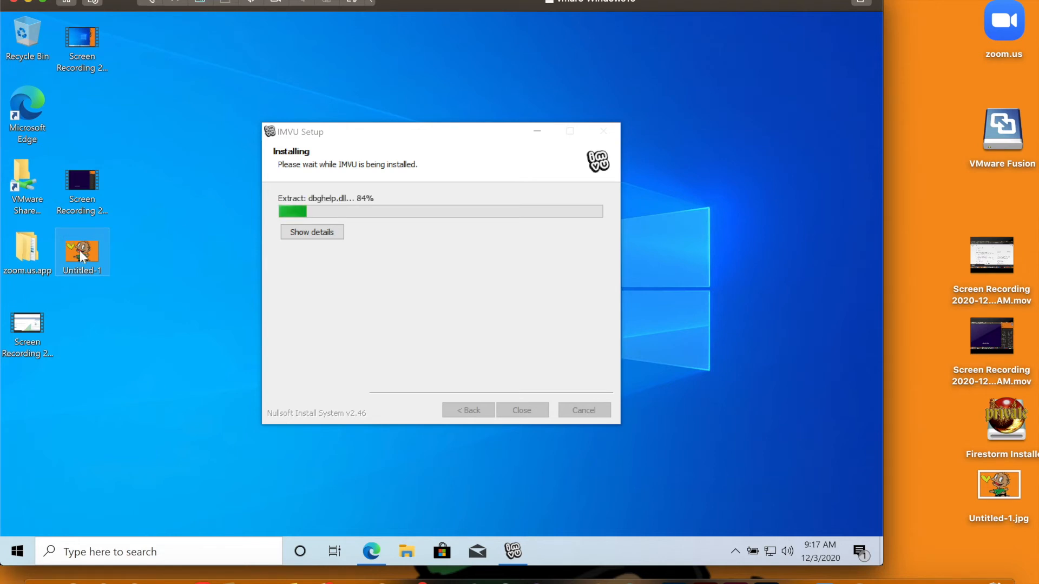
pyautogui.moveTo(121, 245)
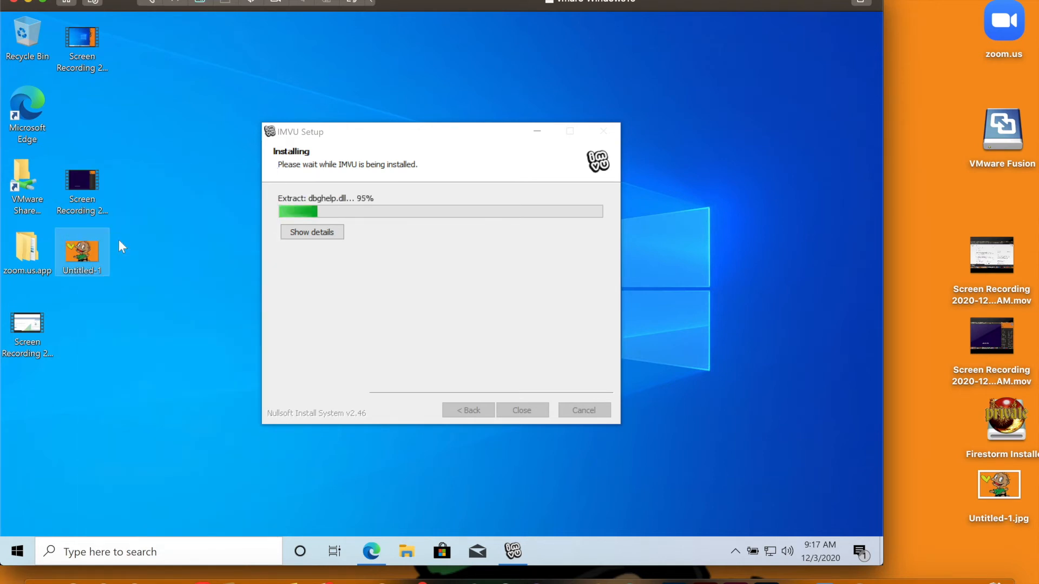
pyautogui.moveTo(121, 240)
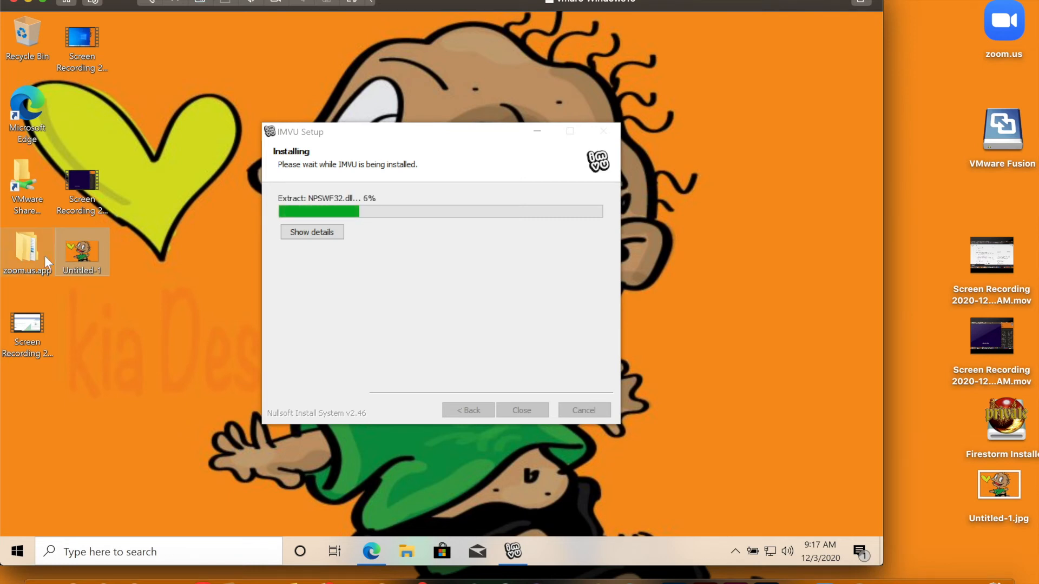
pyautogui.moveTo(46, 261)
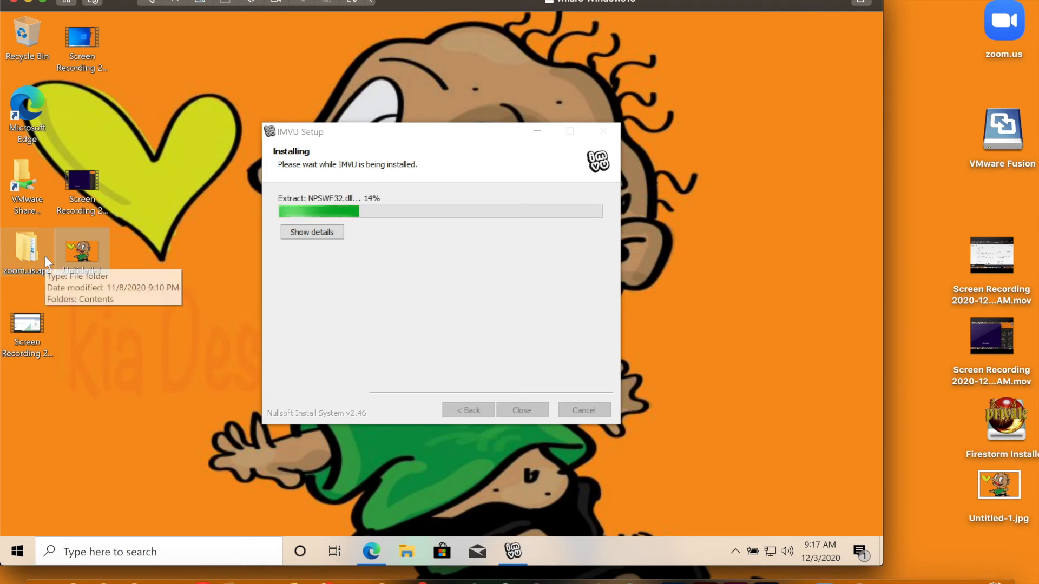
pyautogui.moveTo(159, 164)
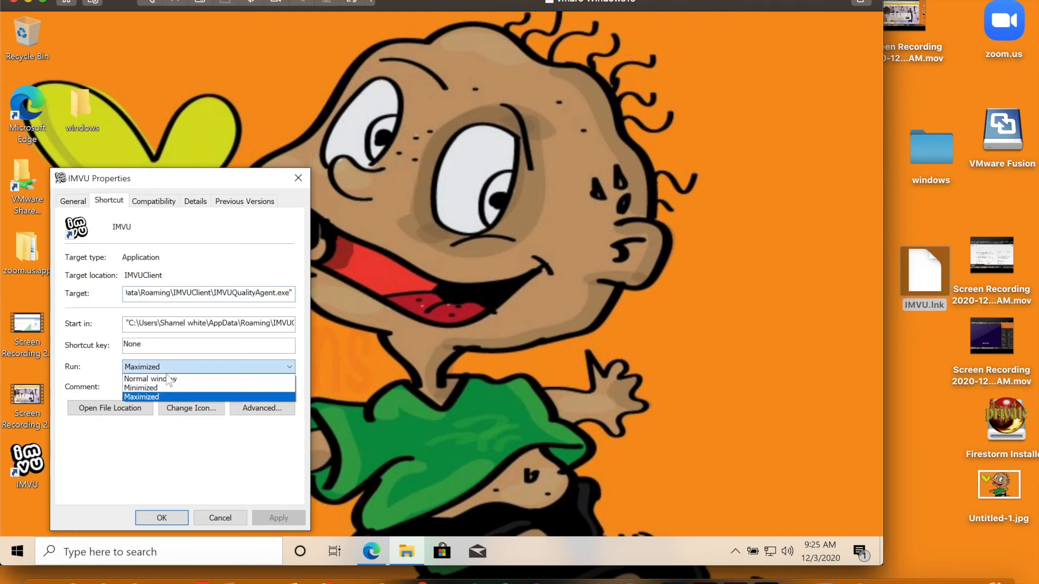
# On the IMVU shortcut's Compatibility tab, enable running in 640x480 screen resolution.
pyautogui.click(153, 201)
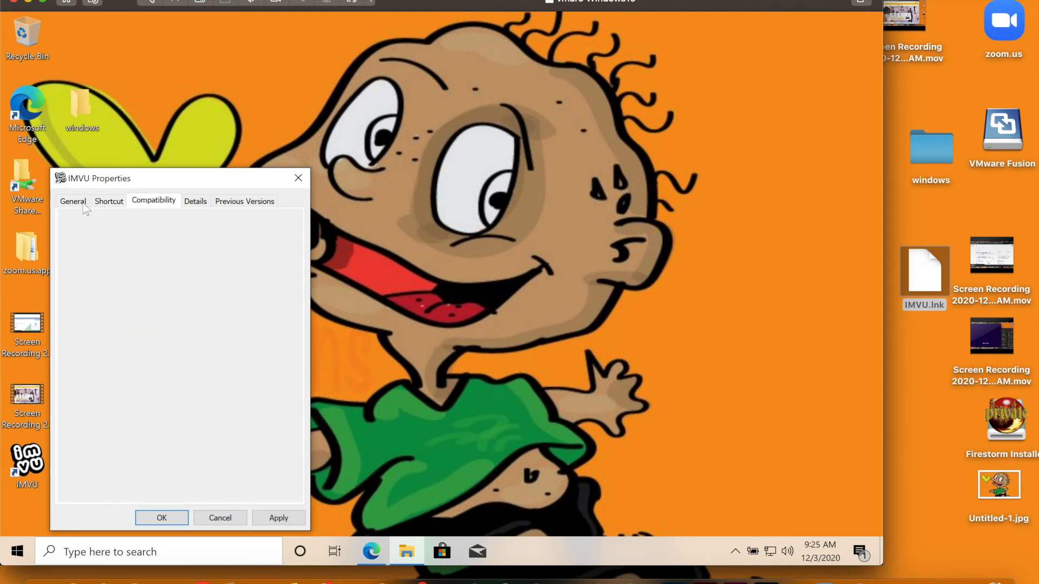
pyautogui.click(72, 202)
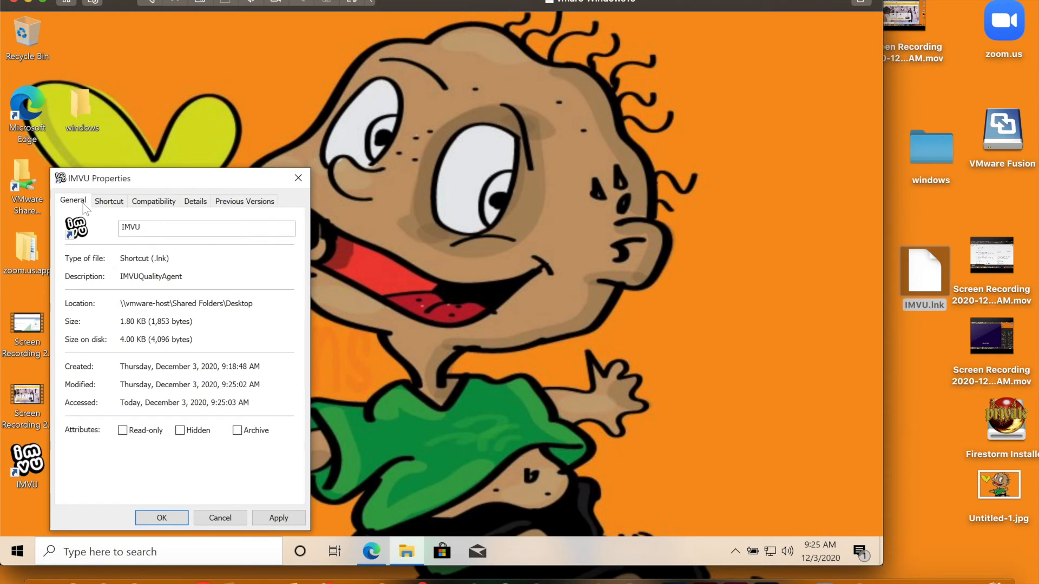
pyautogui.click(153, 201)
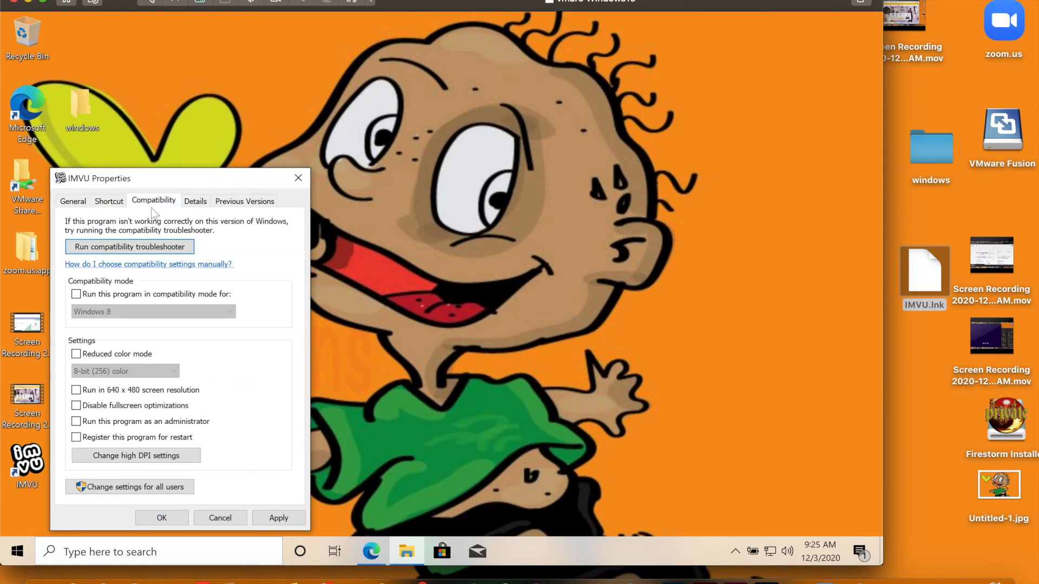
pyautogui.moveTo(153, 294)
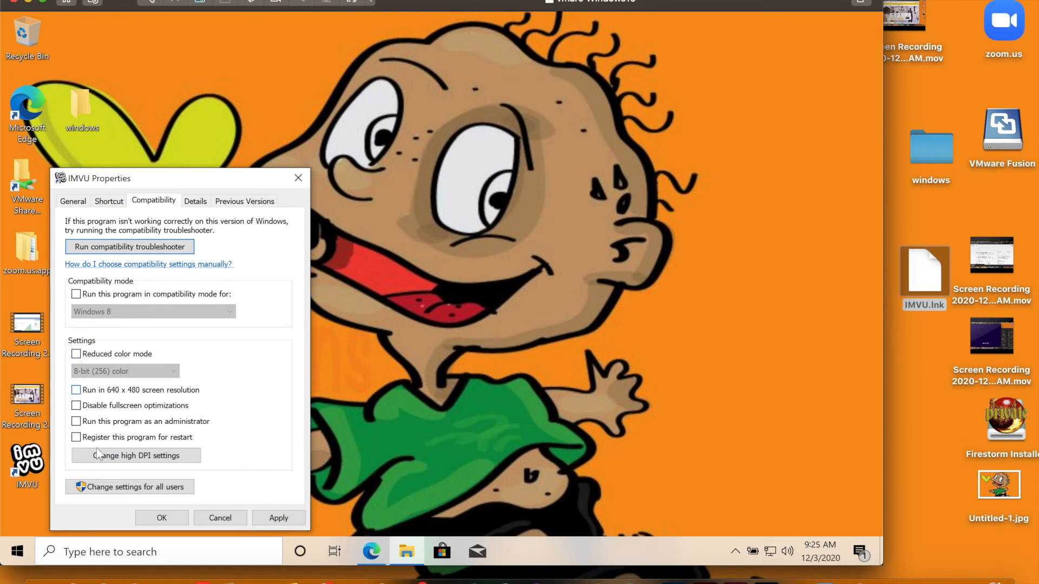
pyautogui.click(76, 390)
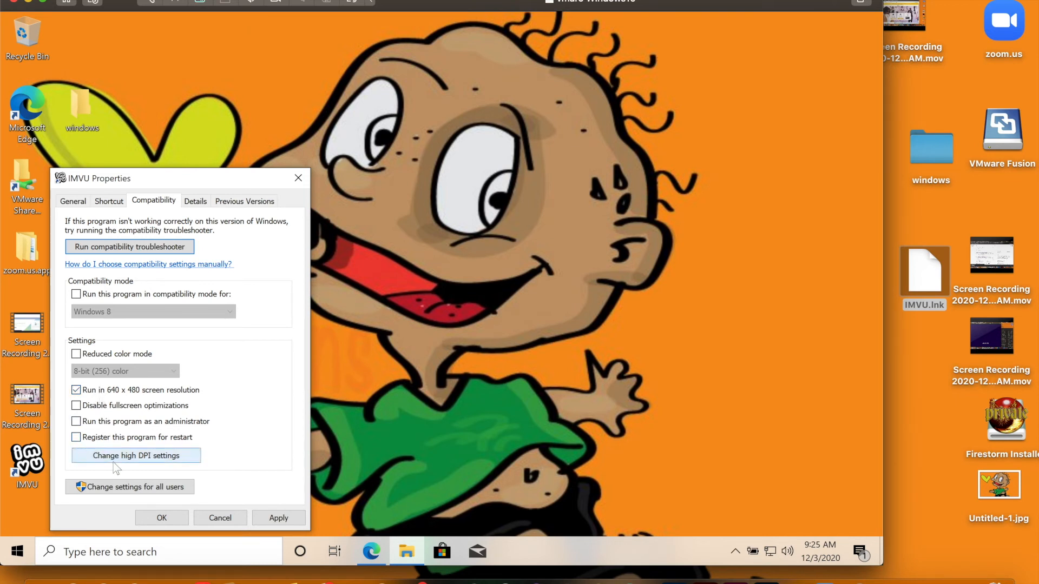
# Enable both high DPI scaling fix and override checkboxes, then confirm and close properties.
pyautogui.click(136, 455)
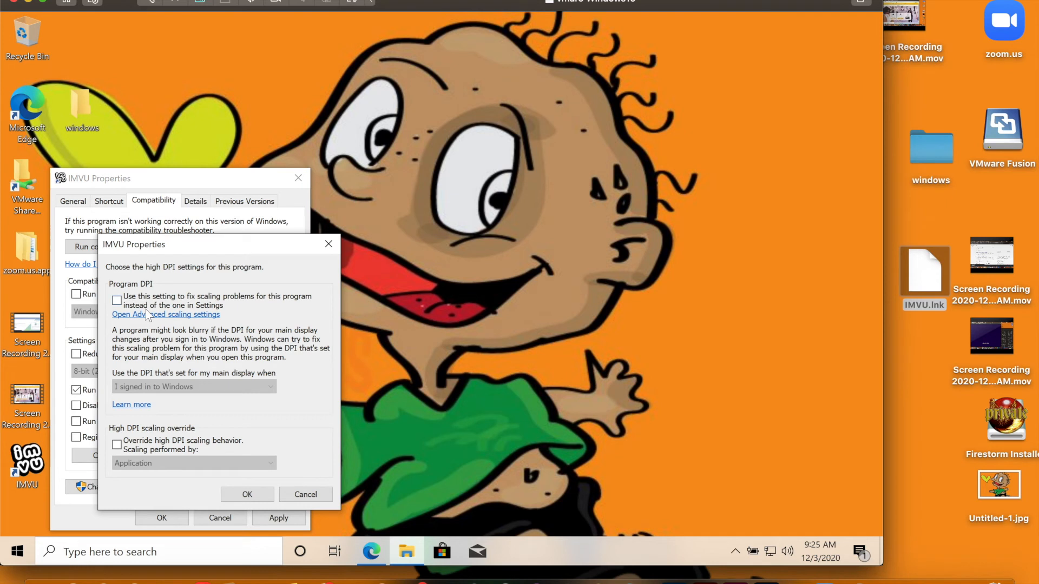
pyautogui.click(117, 301)
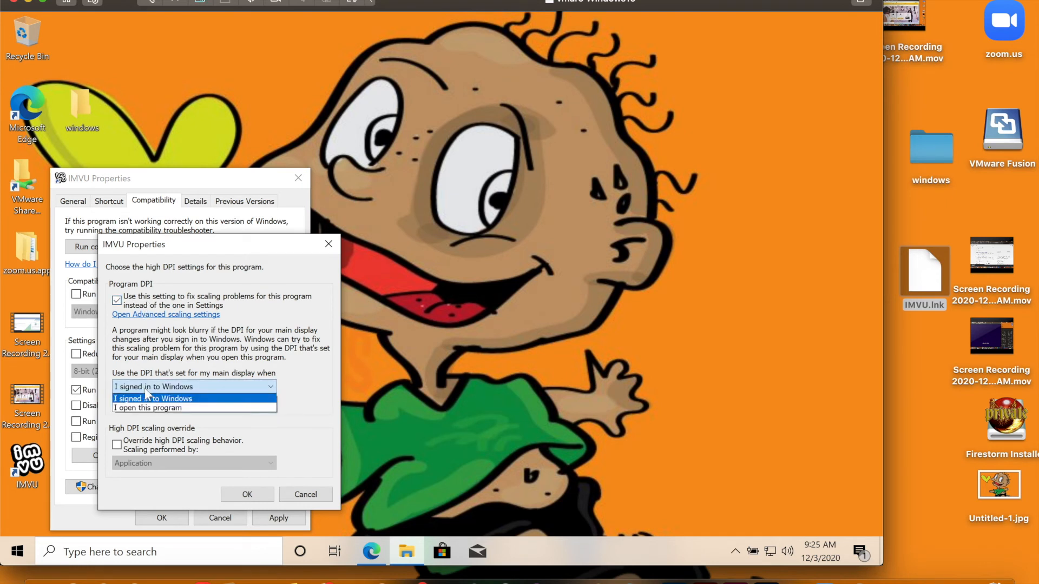
pyautogui.click(116, 444)
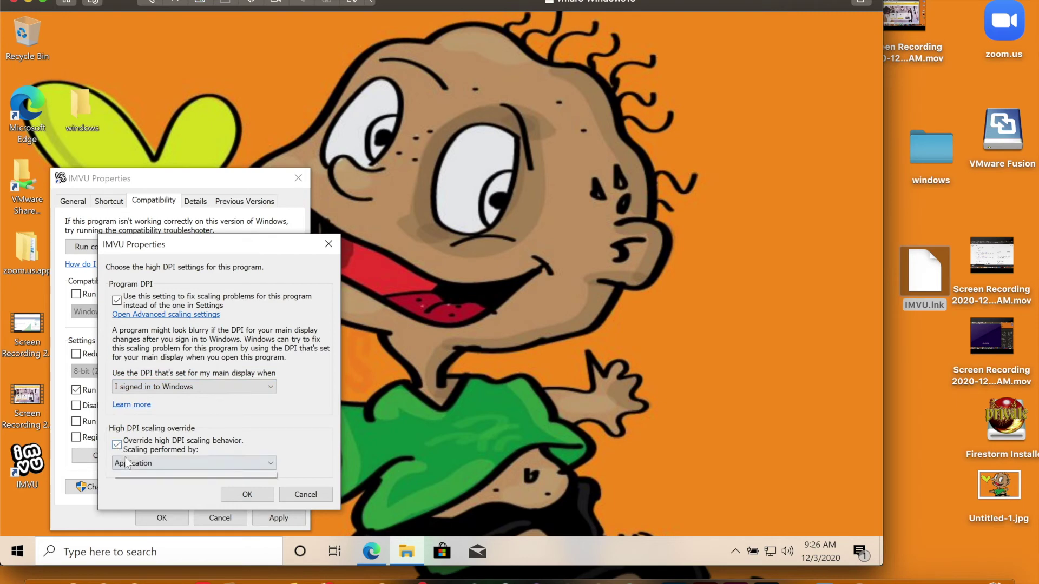
pyautogui.click(246, 495)
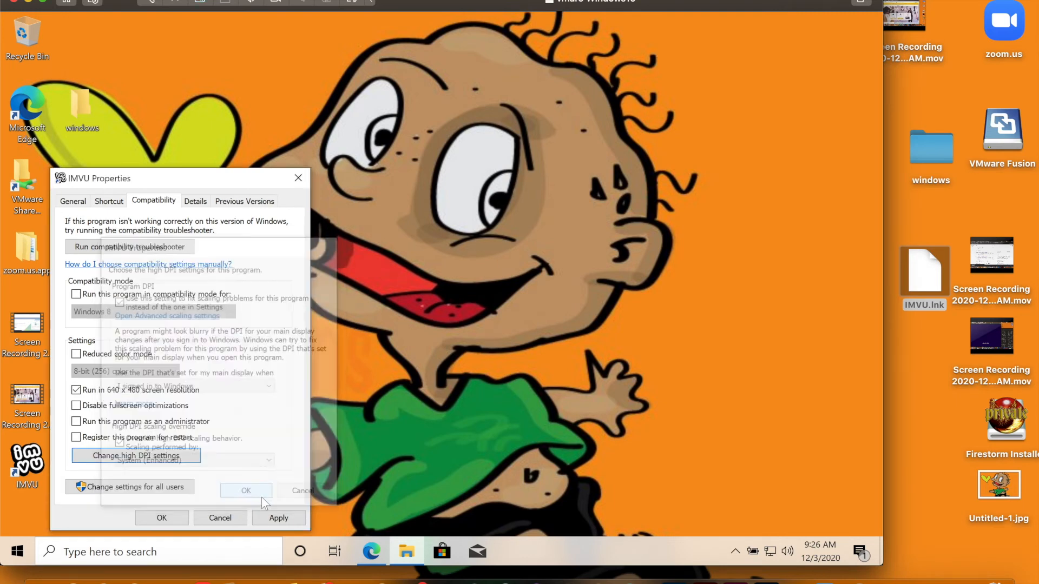
pyautogui.click(245, 491)
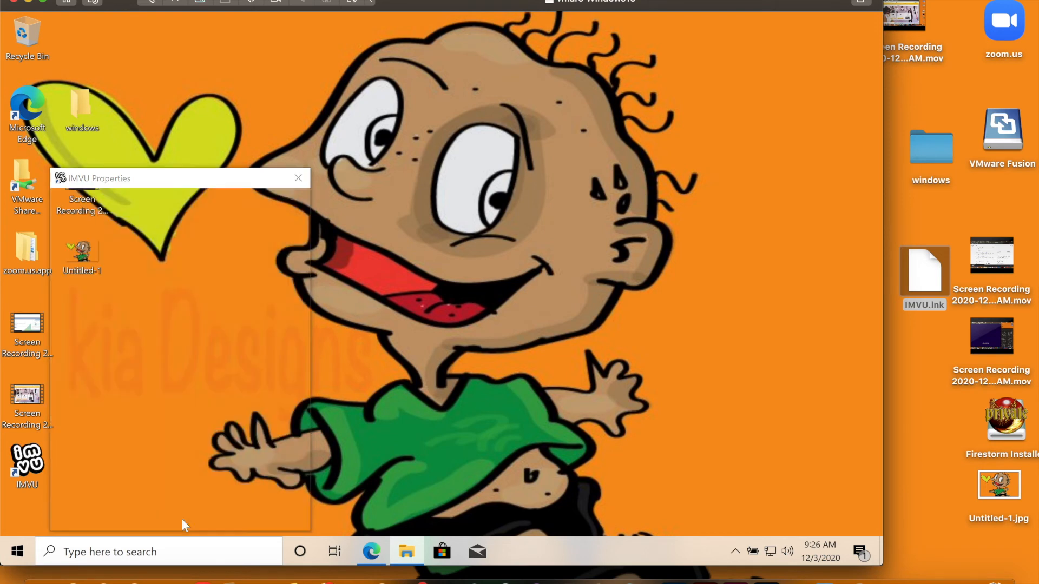
# Start the IMVU client from its desktop shortcut inside the Windows VM.
pyautogui.click(298, 178)
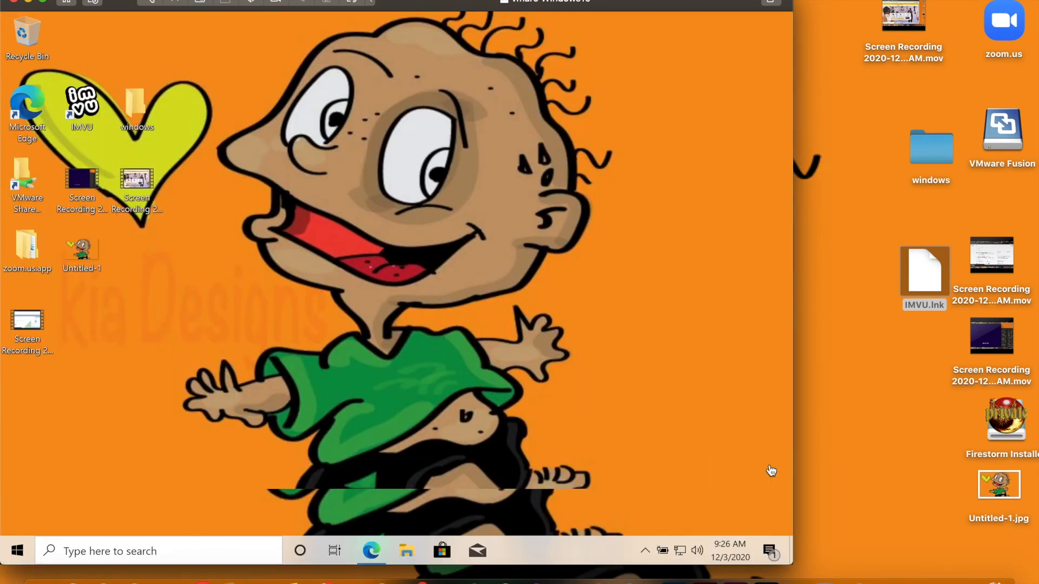
pyautogui.doubleClick(81, 102)
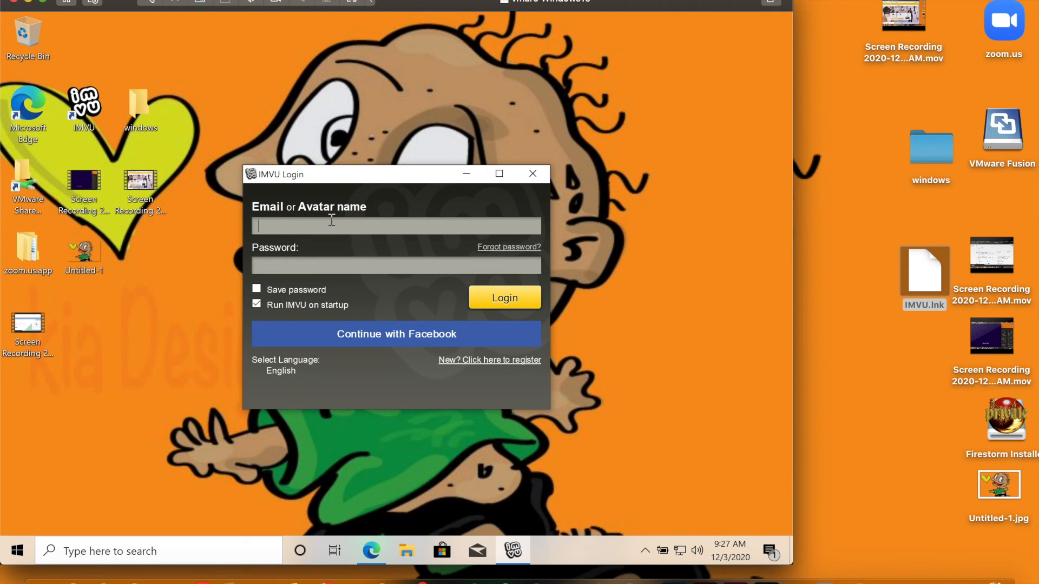
# Enter avatar name 'berr' and the password into the IMVU login fields.
pyautogui.write('berr')
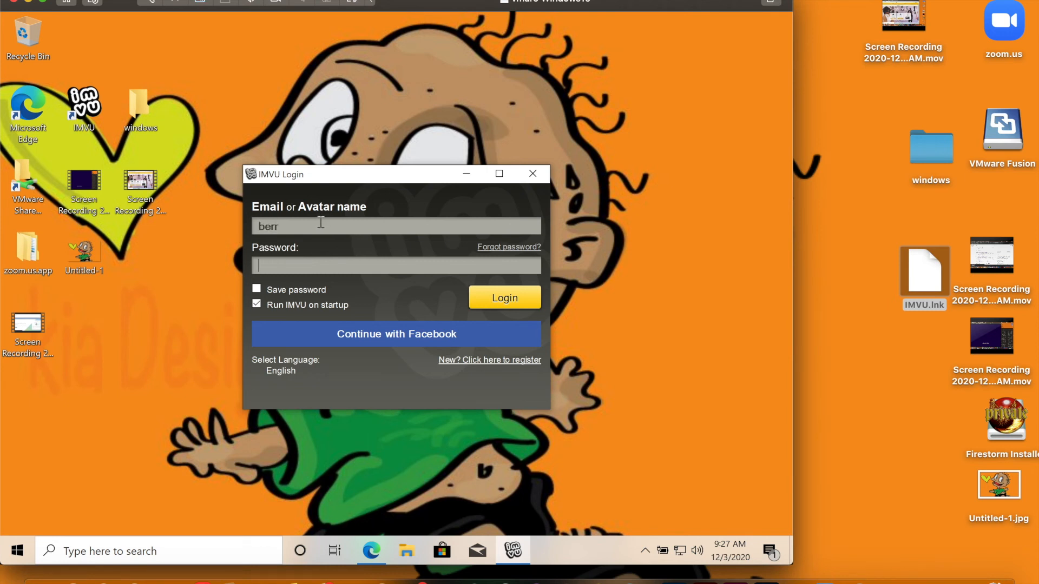
pyautogui.write('••')
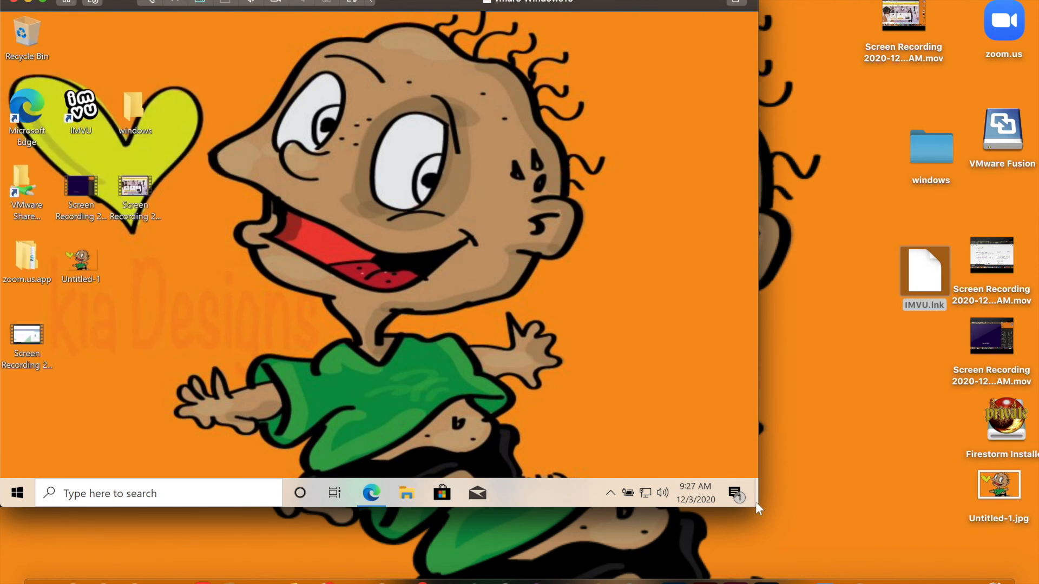
# Set the IMVU shortcut's high DPI scaling to be performed by Application, then confirm.
pyautogui.click(80, 106)
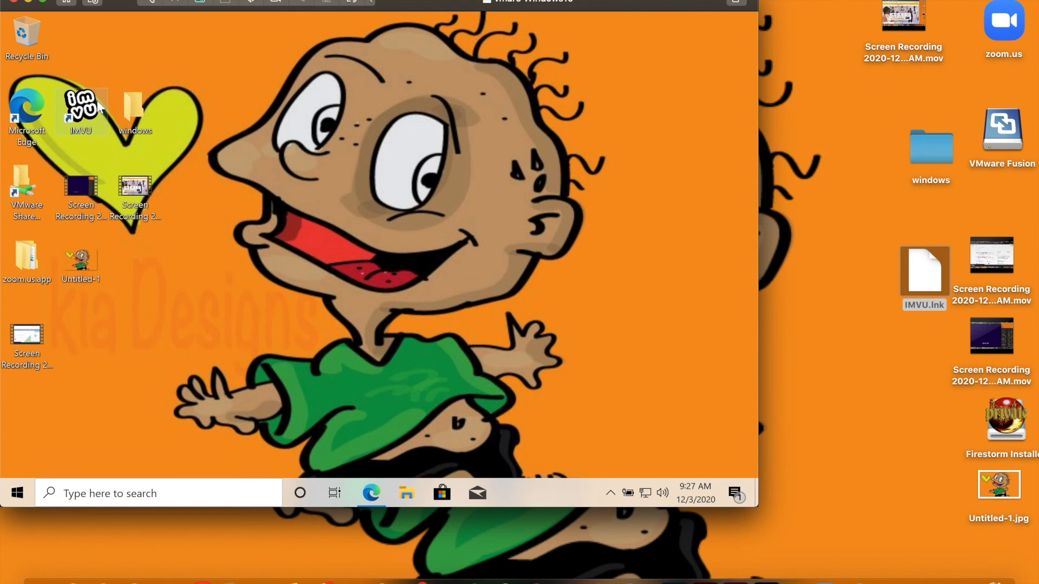
pyautogui.rightClick(81, 105)
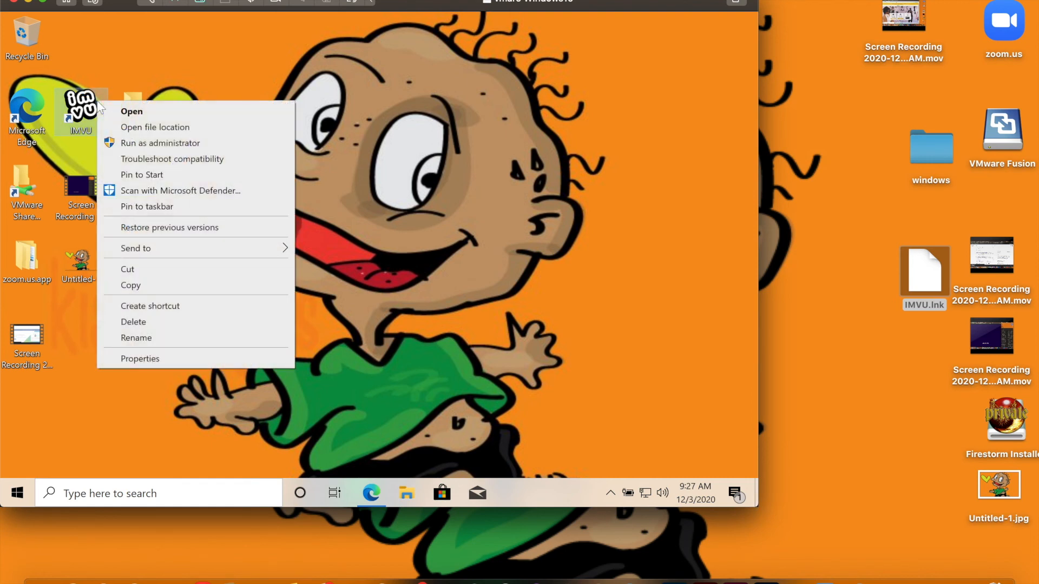
pyautogui.click(136, 367)
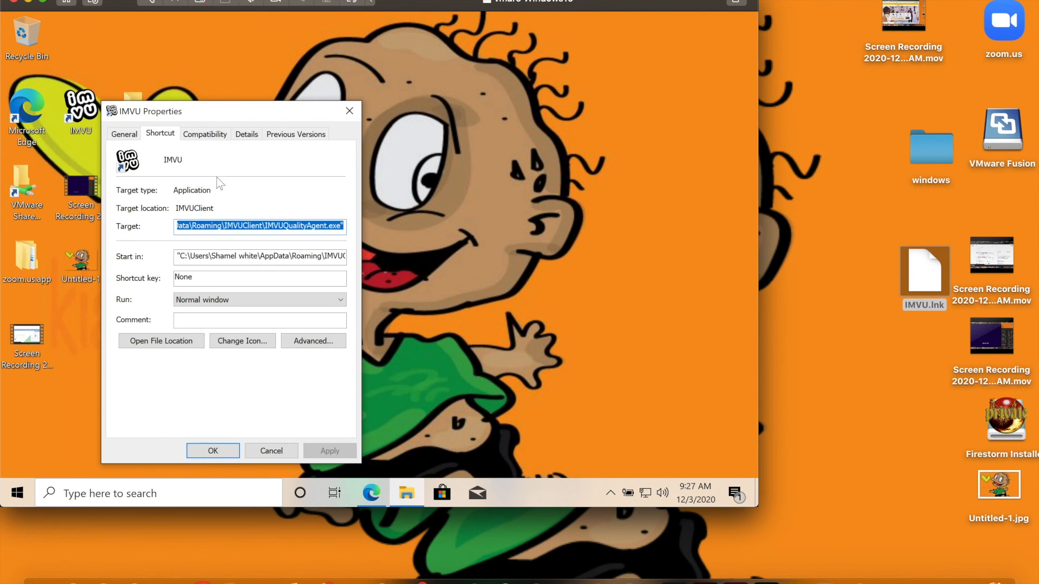
pyautogui.click(204, 133)
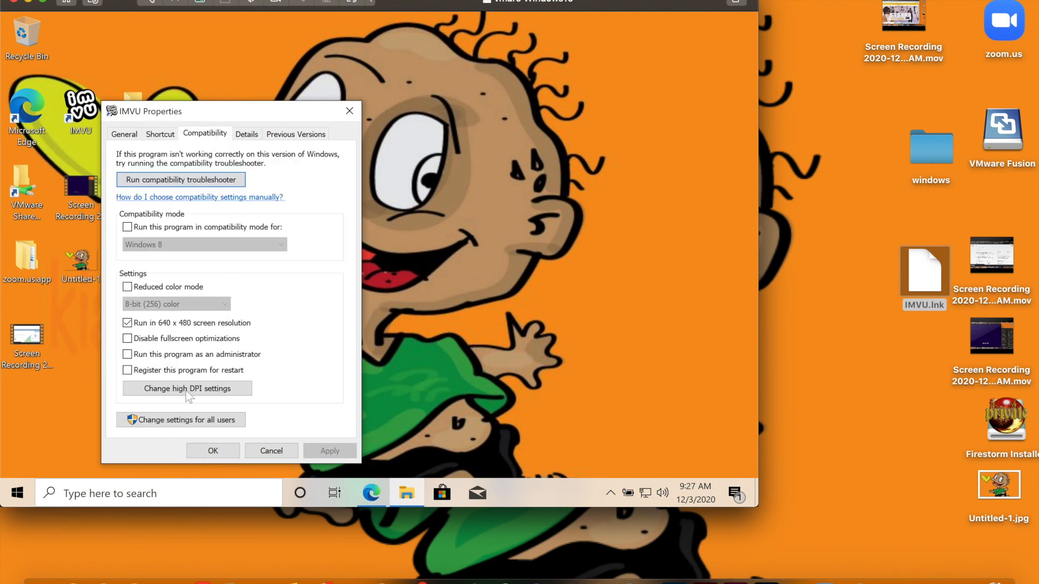
pyautogui.click(187, 389)
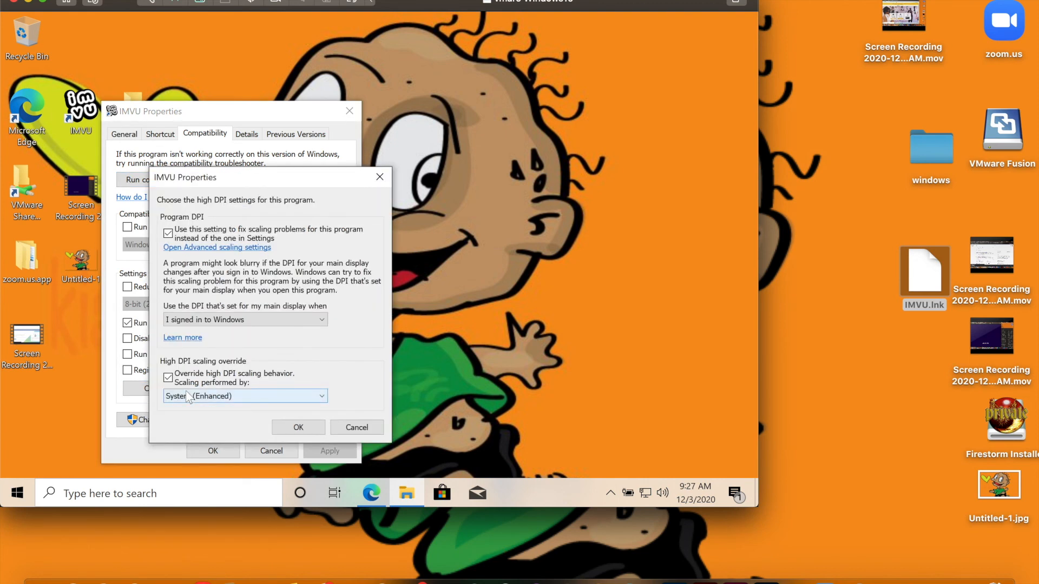
pyautogui.click(244, 396)
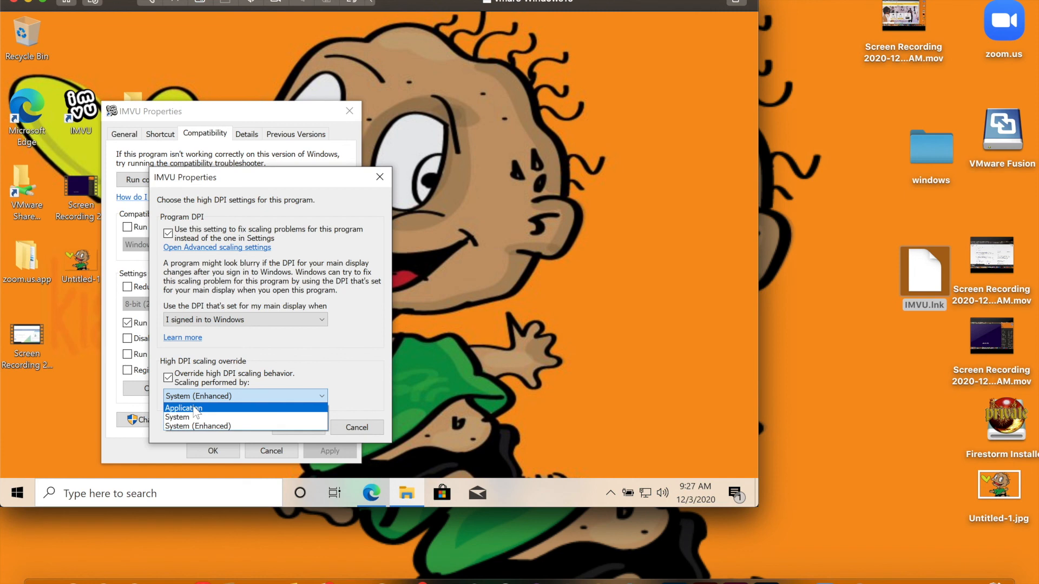
pyautogui.click(183, 408)
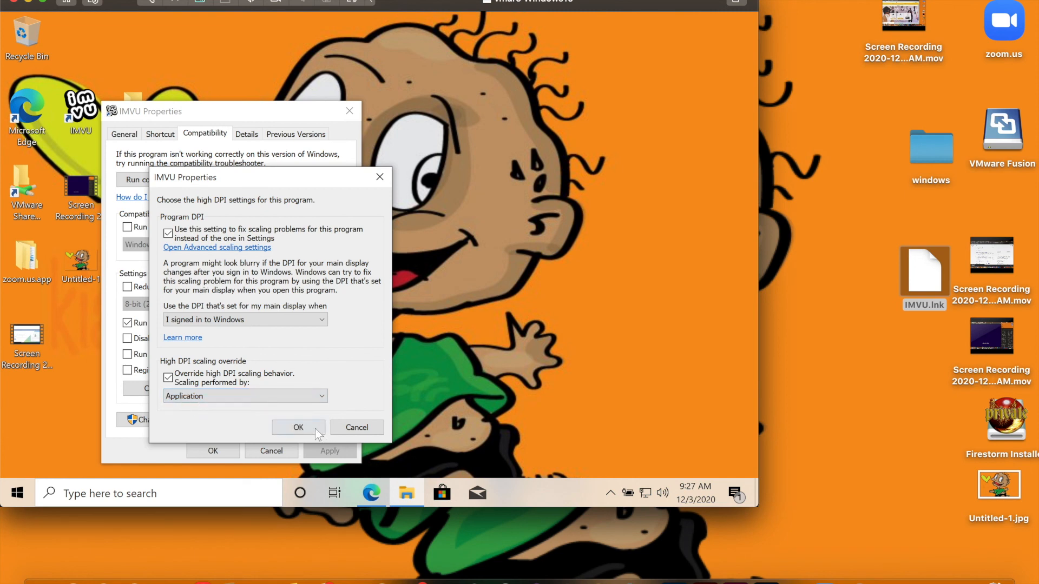
pyautogui.click(298, 427)
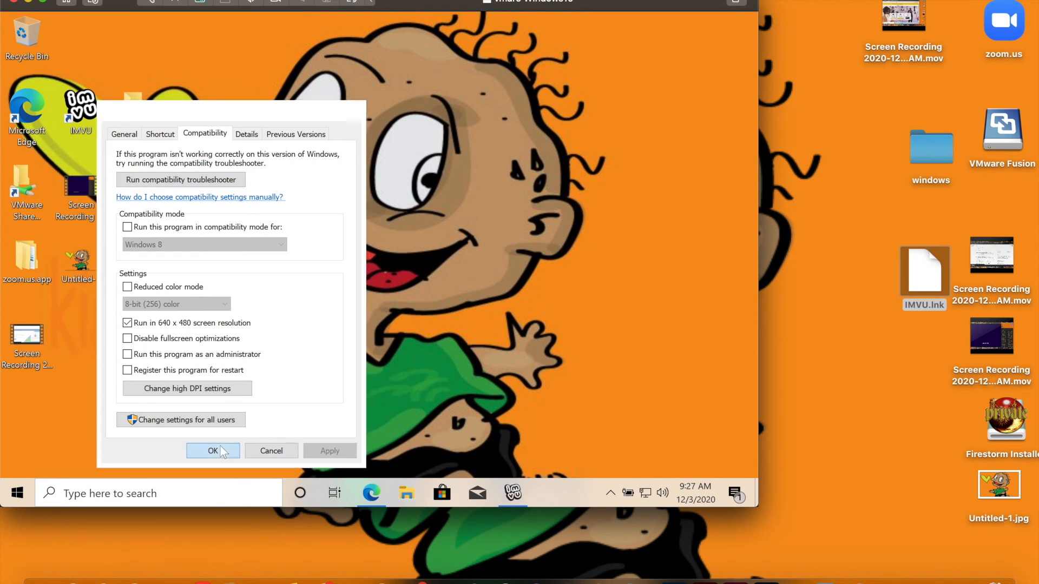
pyautogui.click(213, 451)
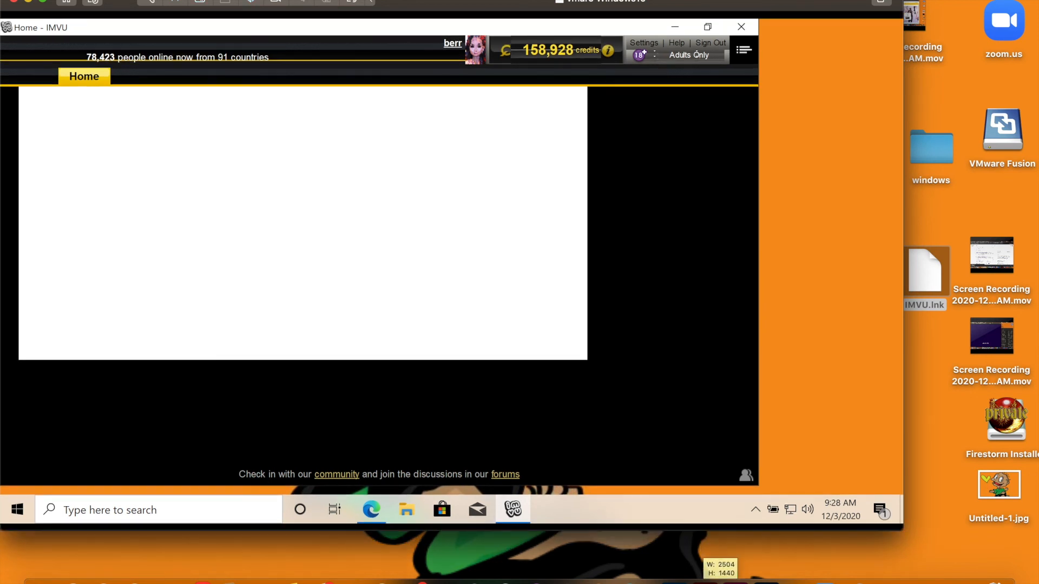
pyautogui.moveTo(784, 426)
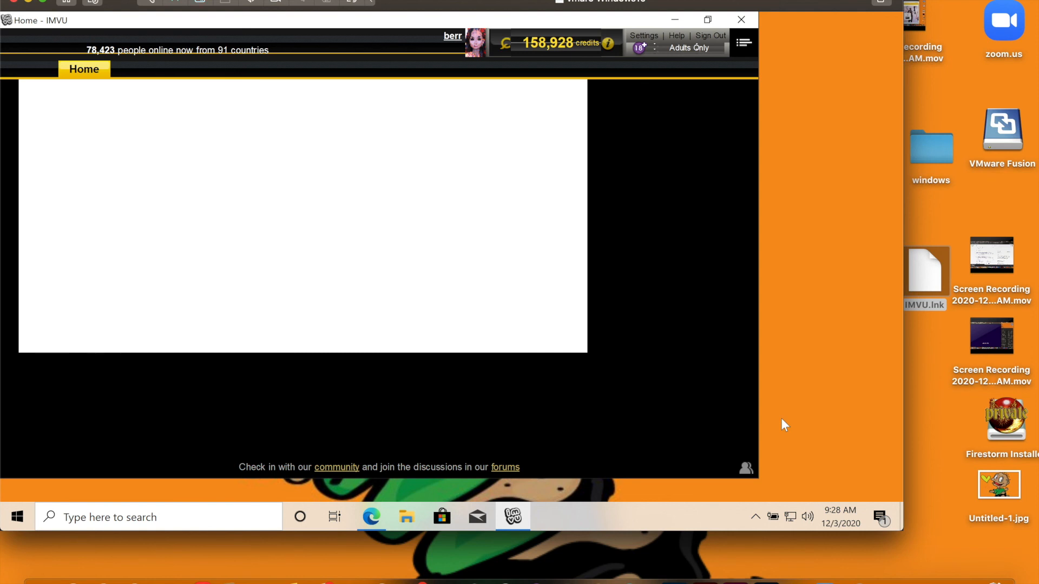
pyautogui.moveTo(156, 222)
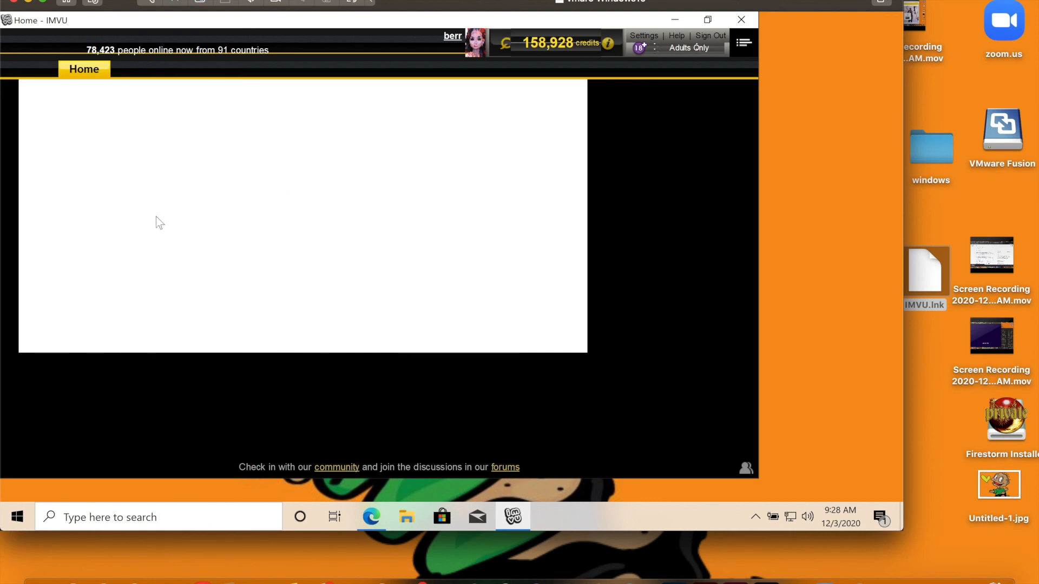
pyautogui.moveTo(675, 300)
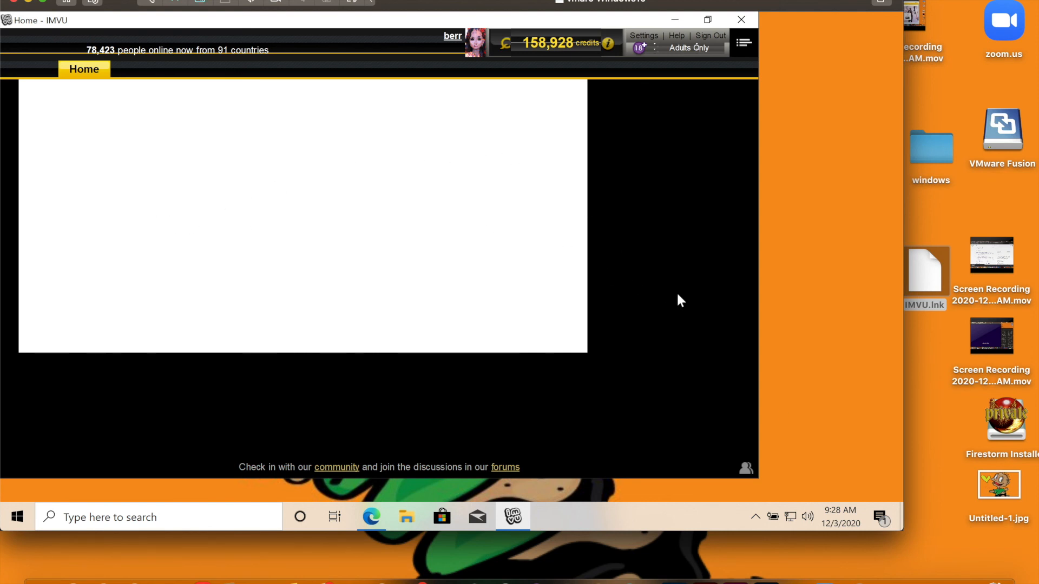
pyautogui.moveTo(704, 401)
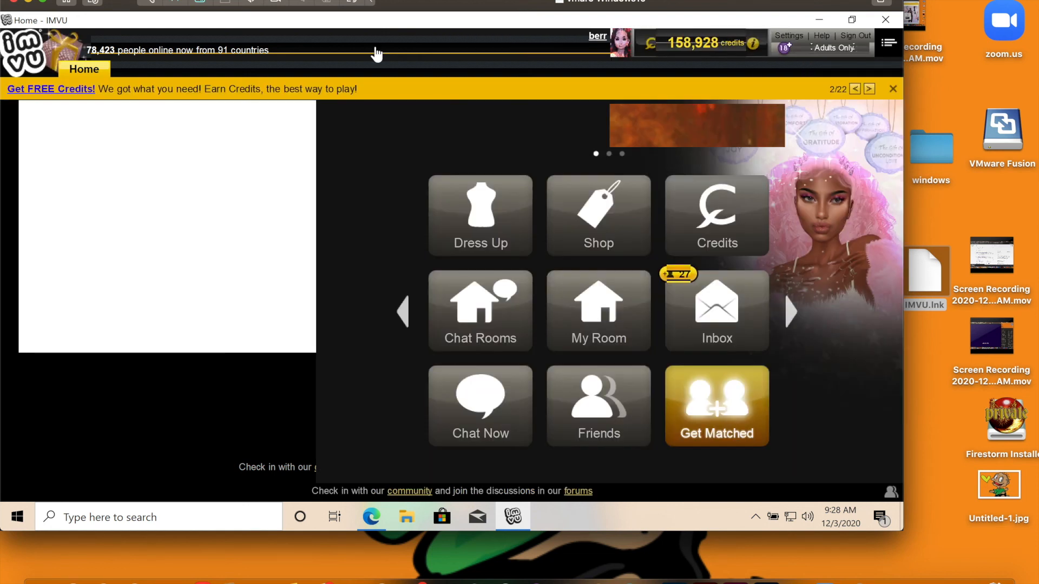
# Open Get Matched, dismiss its introduction, and close the tab to return to Home.
pyautogui.click(716, 406)
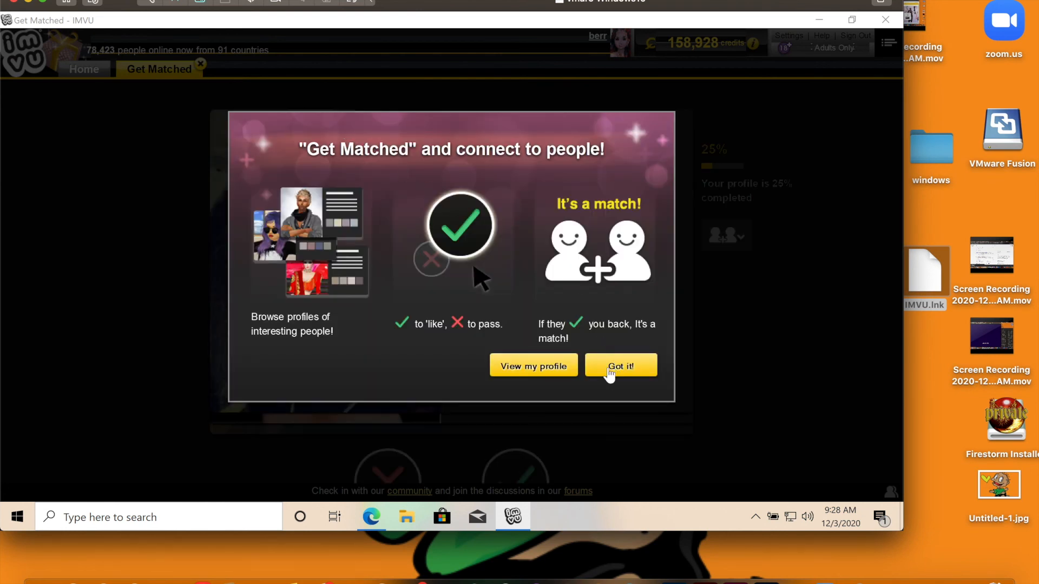
pyautogui.click(621, 366)
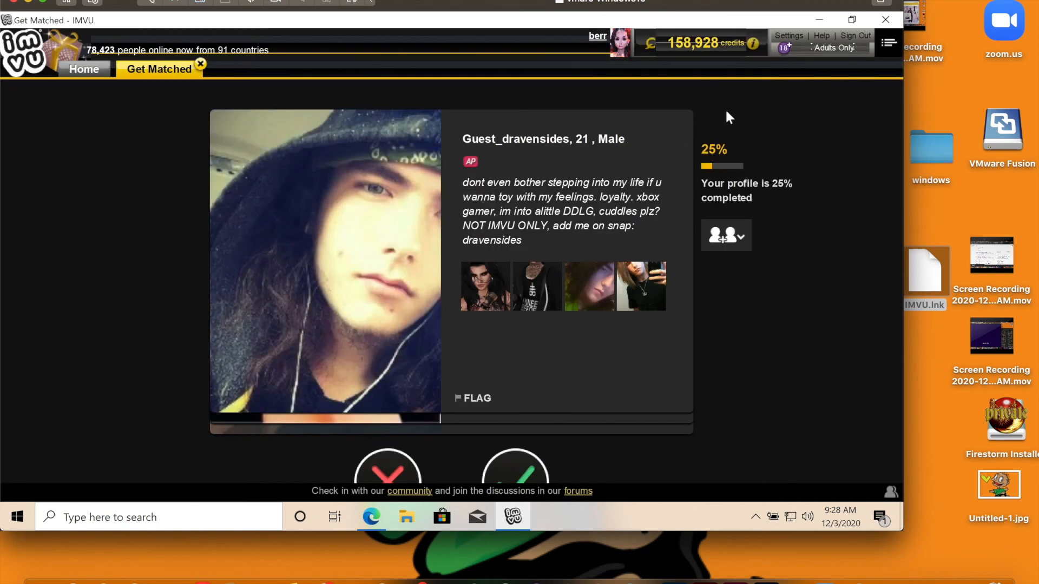
pyautogui.moveTo(198, 69)
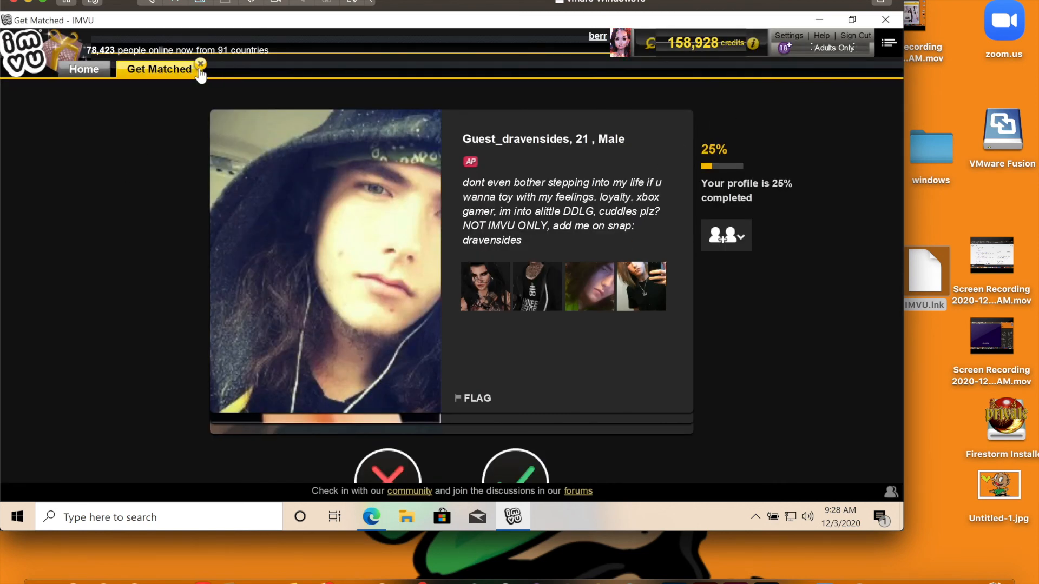
pyautogui.click(199, 64)
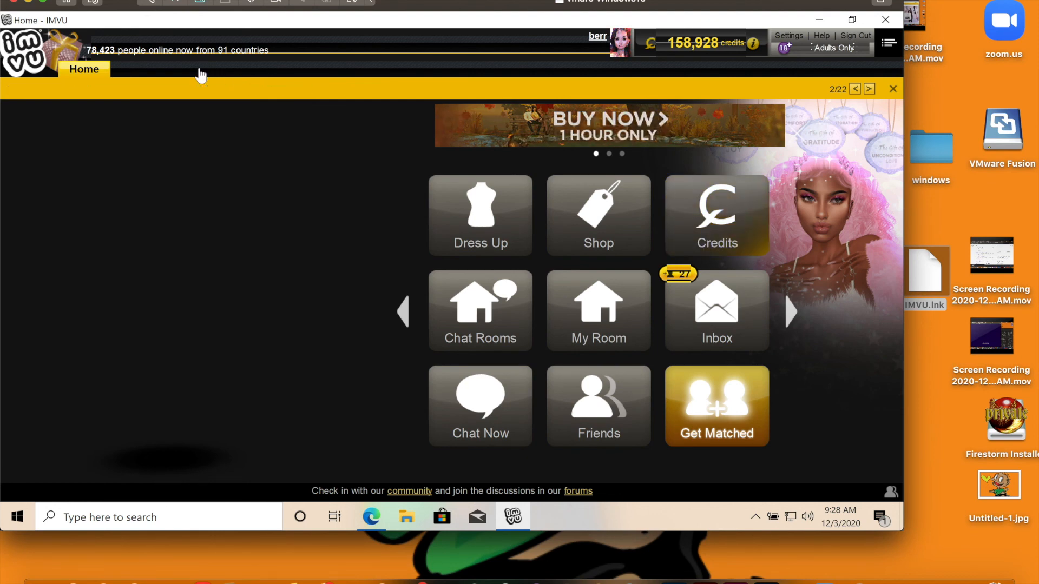
pyautogui.click(869, 89)
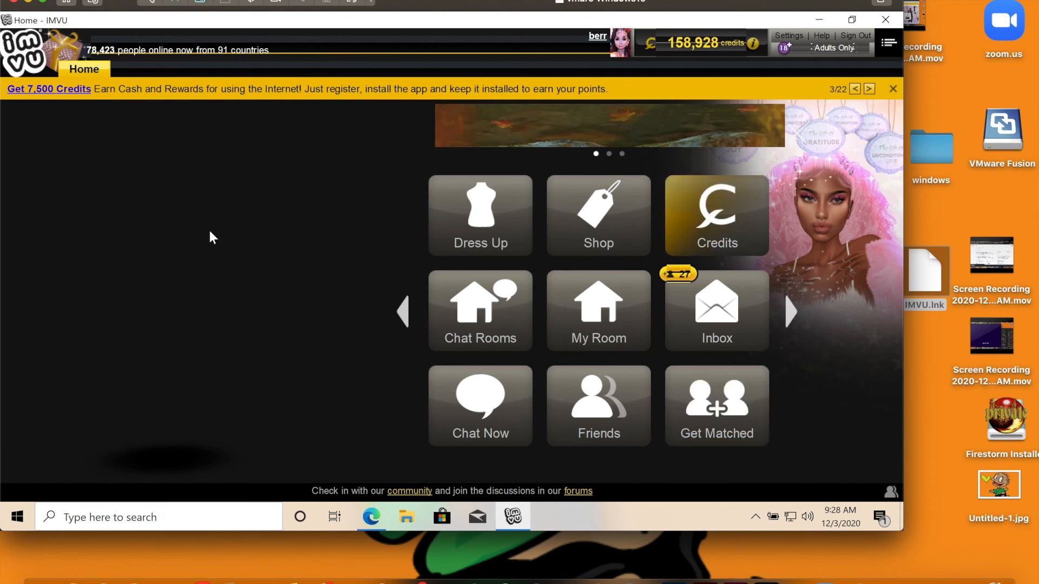